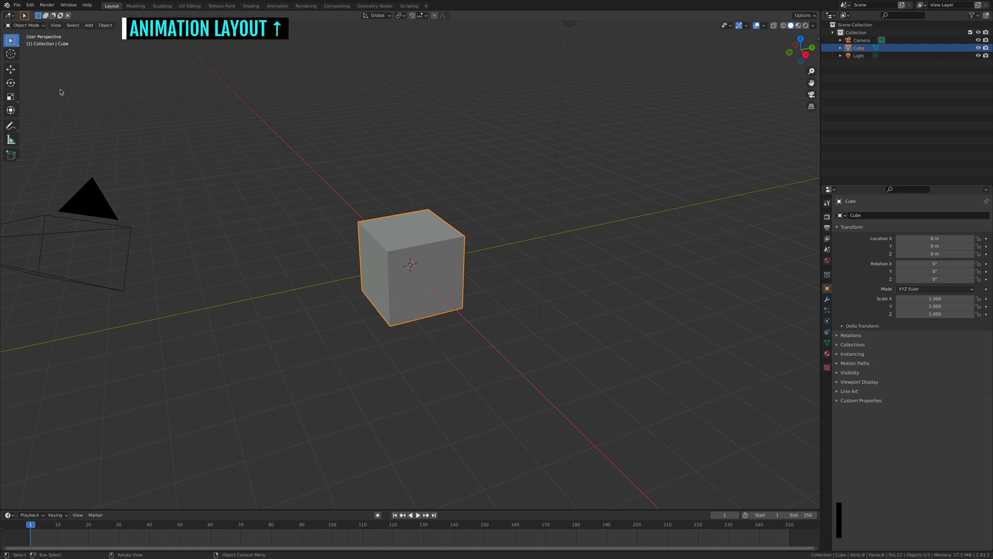
Switch to the Animation workspace from the top bar.
left_click(277, 6)
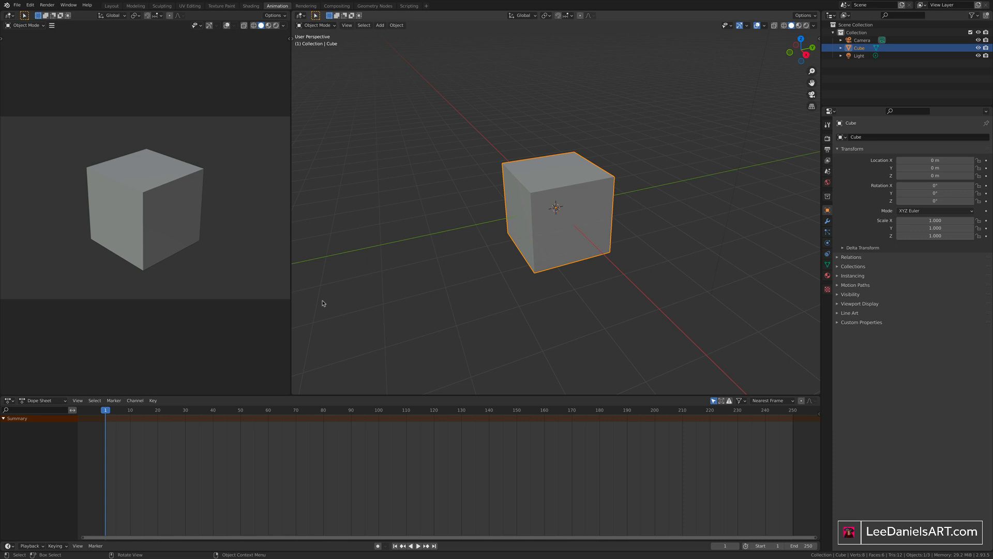
key("g")
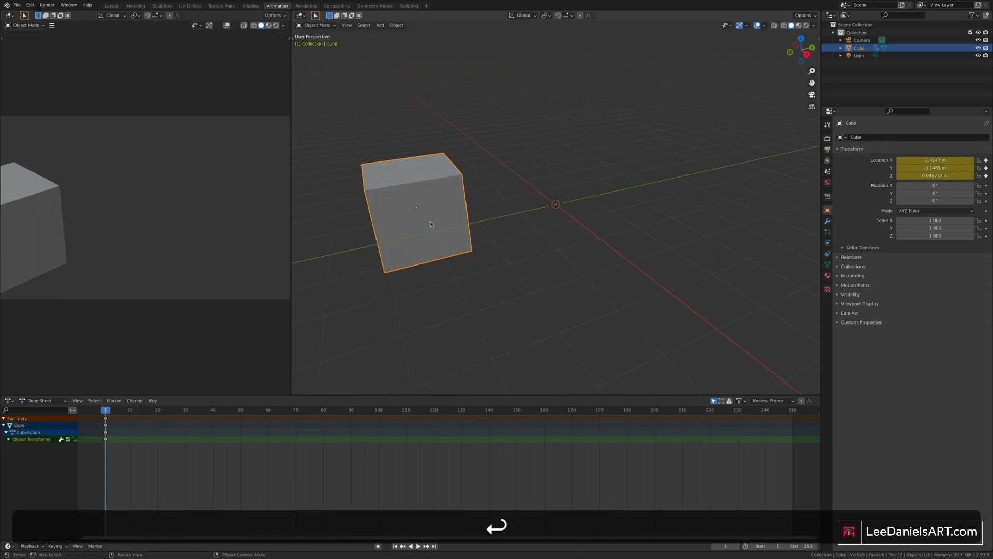
left_click(295, 410)
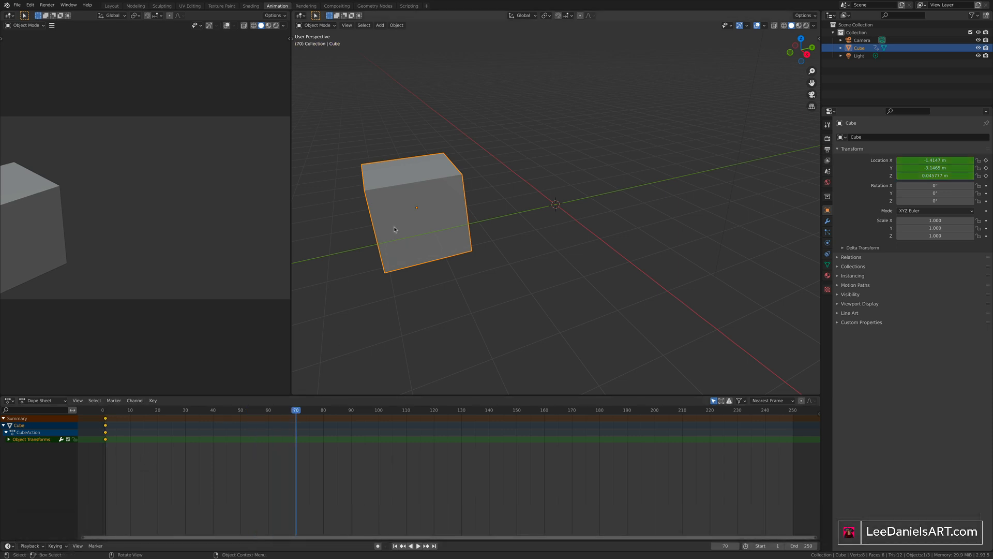
left_click_drag(416, 207, 677, 174)
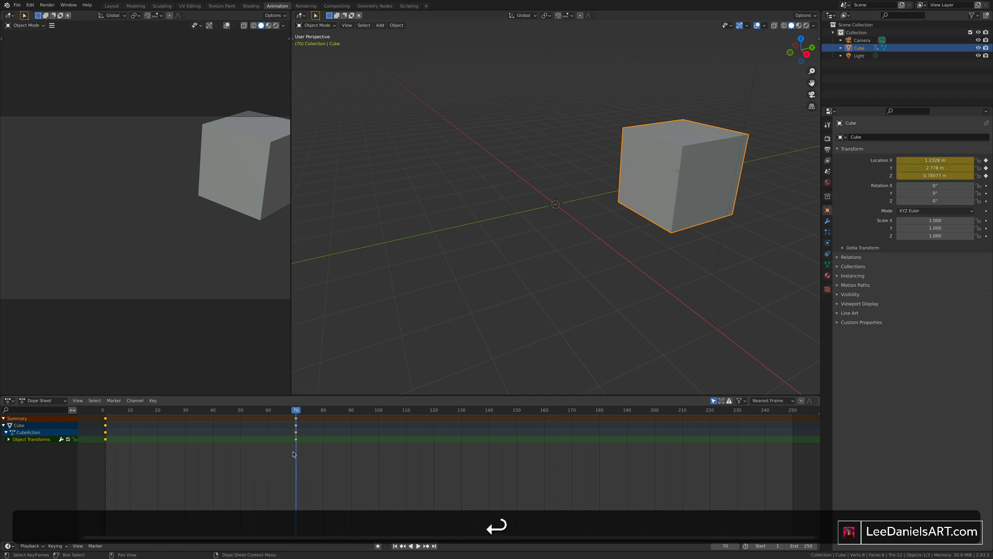
left_click(157, 410)
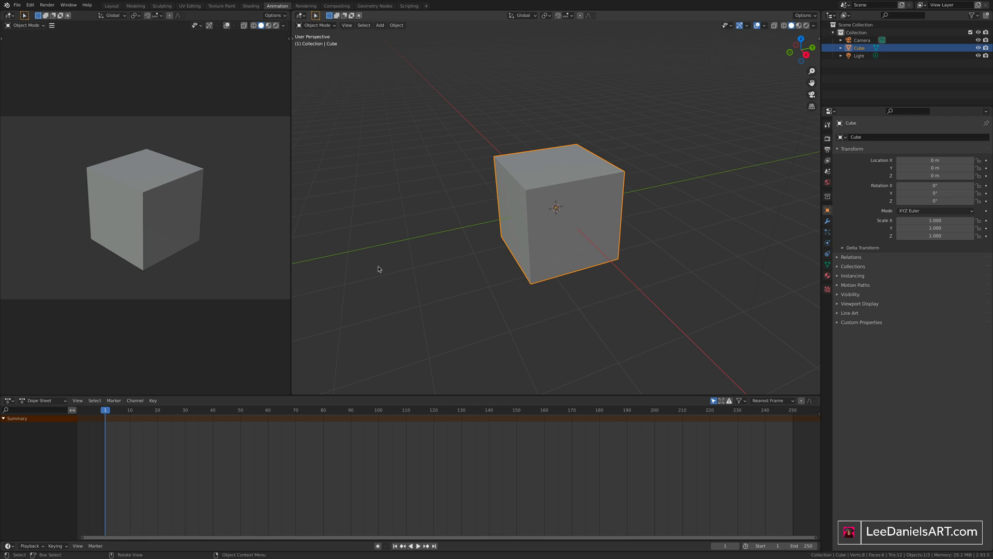
mouse_move(243, 250)
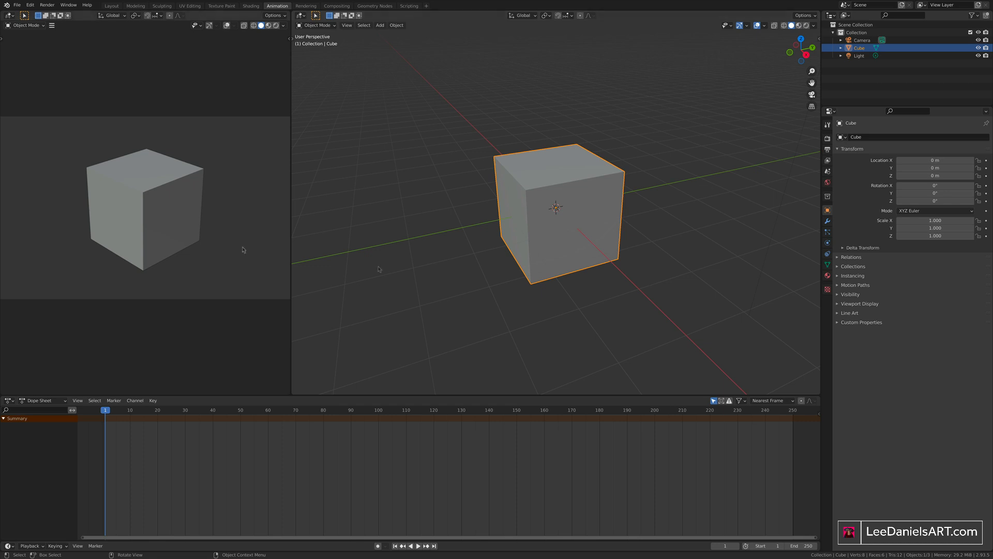
mouse_move(582, 245)
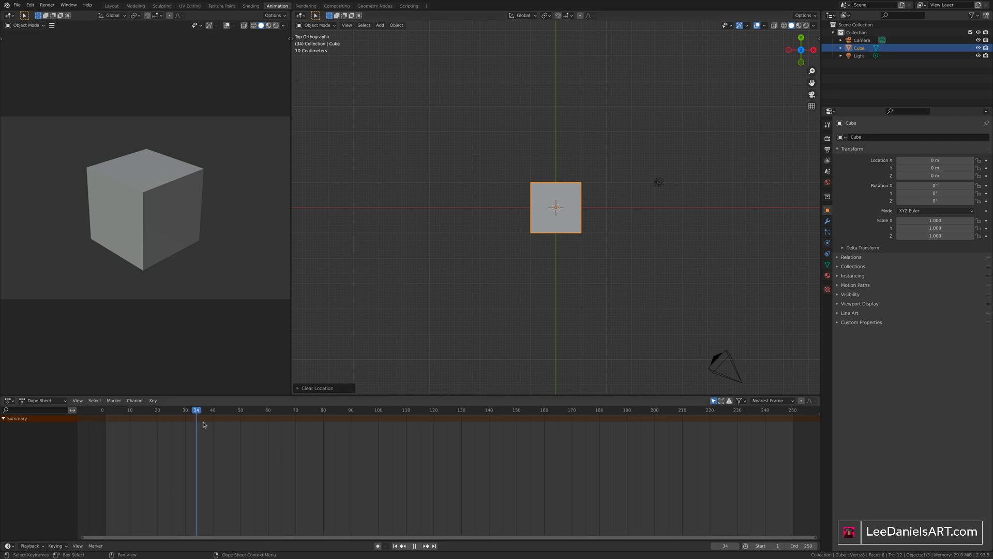
Set the timeline's End frame to 100.
left_click(394, 545)
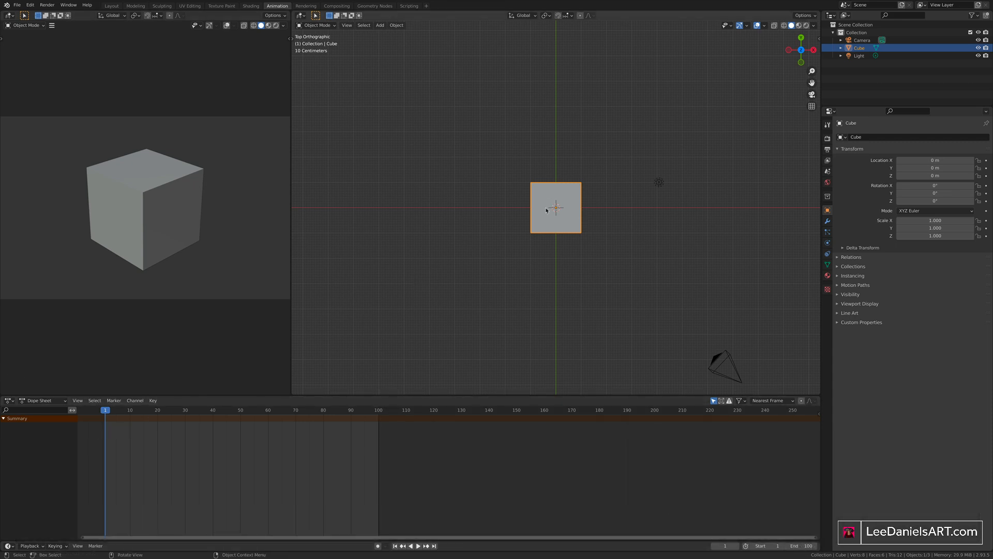
Move the cube up and left and key Location & Rotation at frame 1.
key("g")
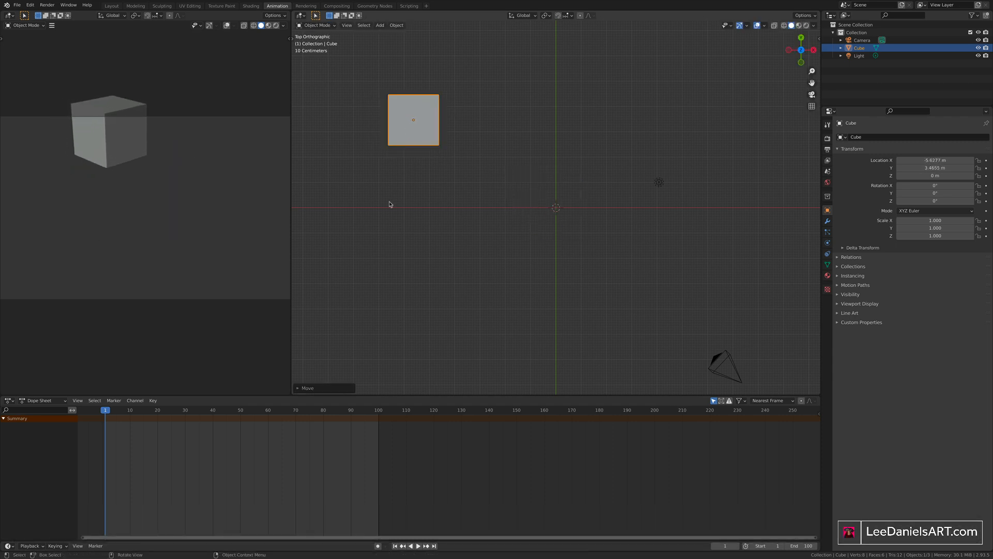
mouse_move(474, 165)
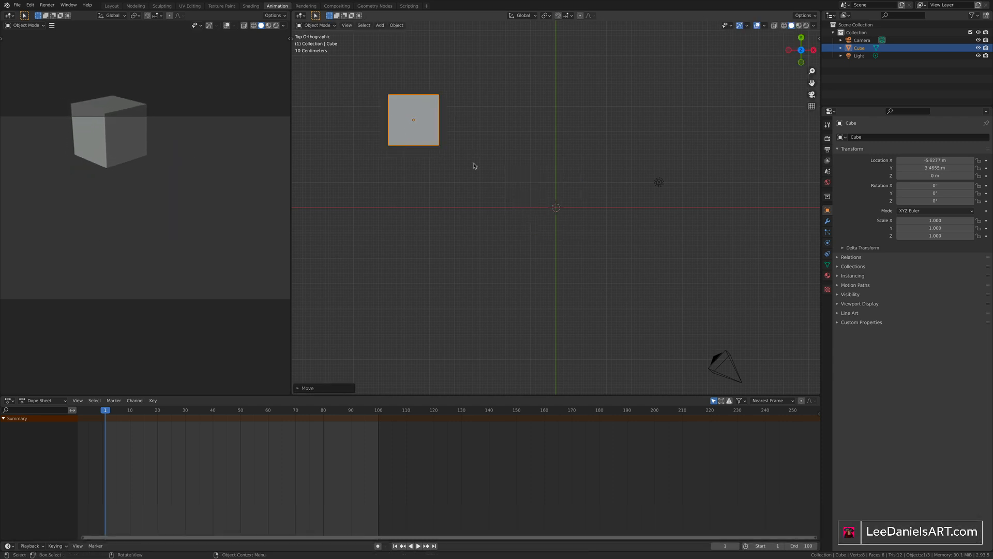
key("i")
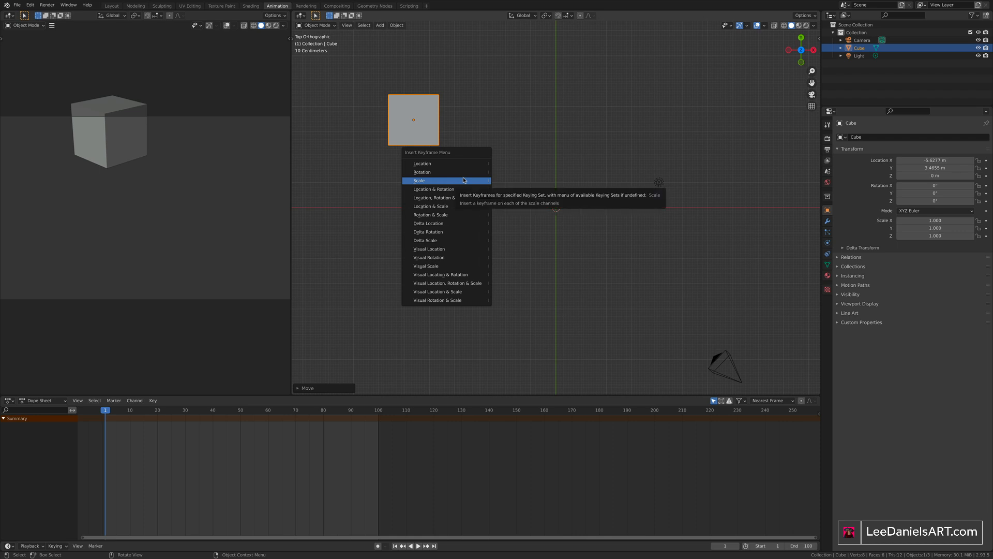
mouse_move(444, 182)
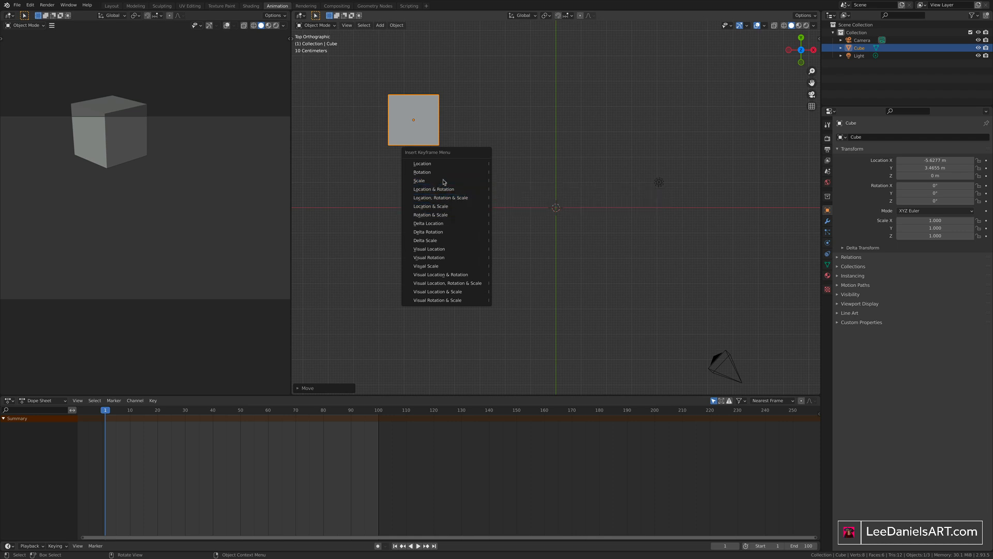
mouse_move(444, 189)
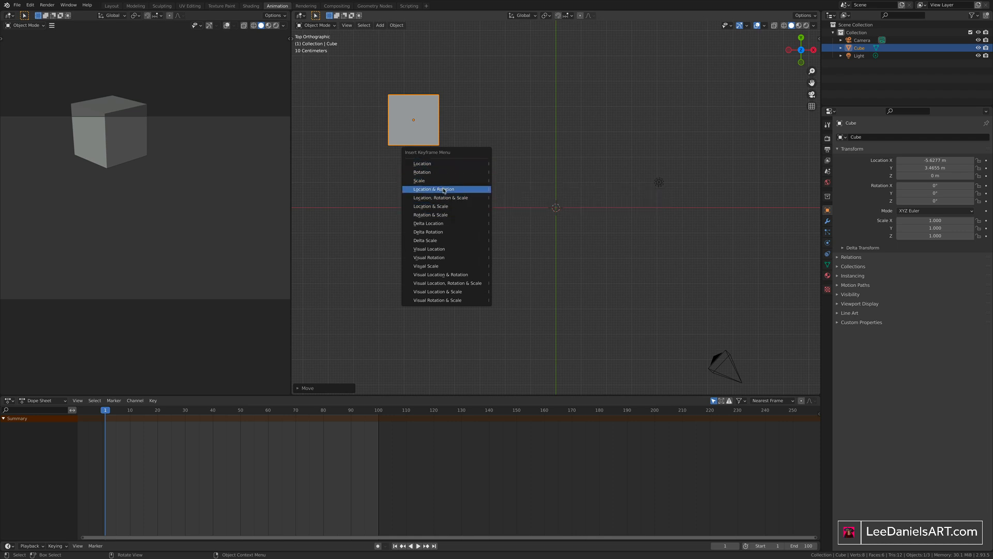
left_click(433, 189)
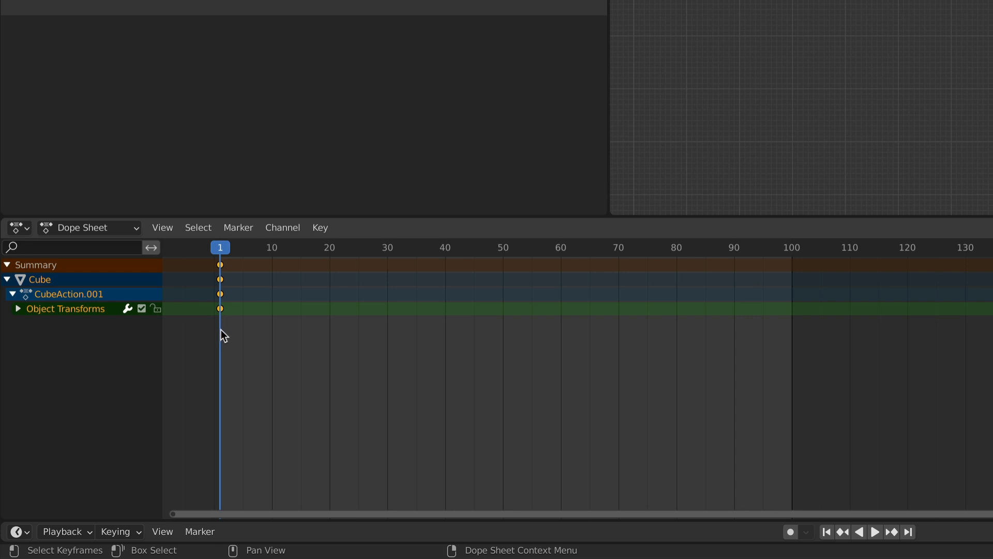
mouse_move(179, 274)
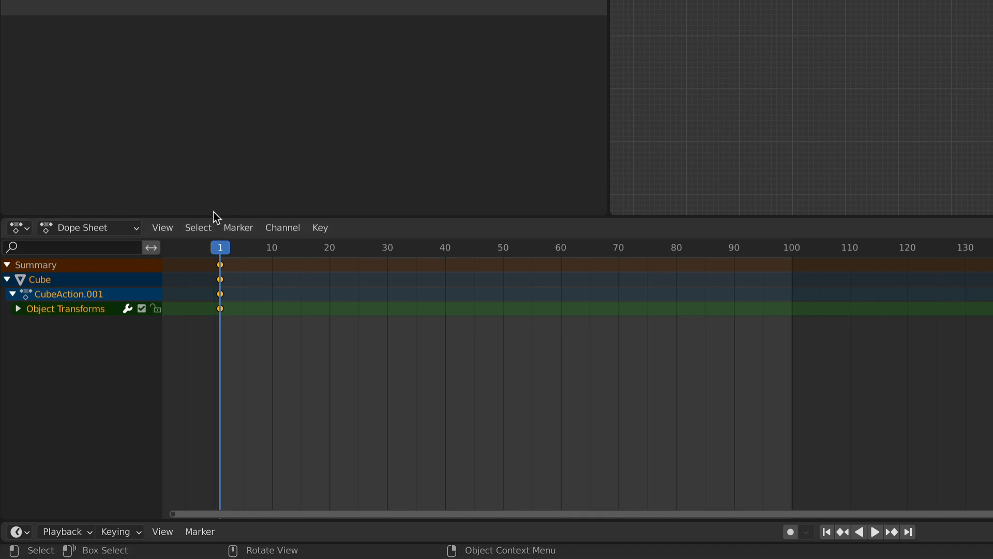
left_click(17, 309)
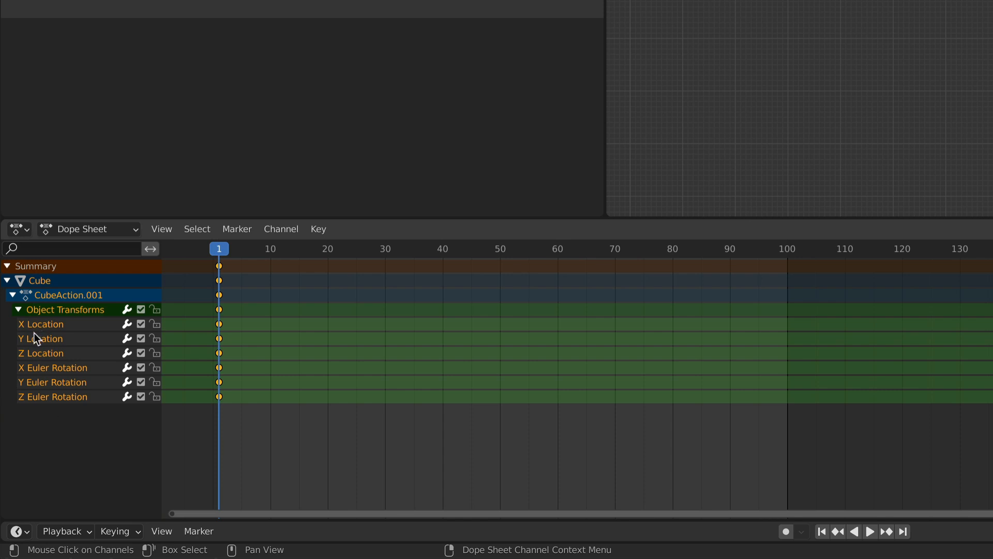
mouse_move(49, 383)
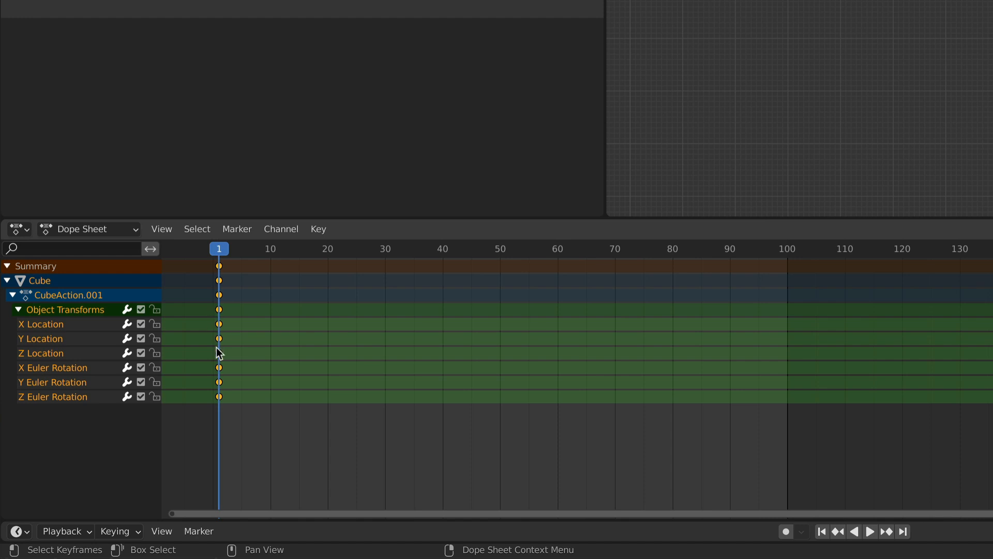
mouse_move(219, 372)
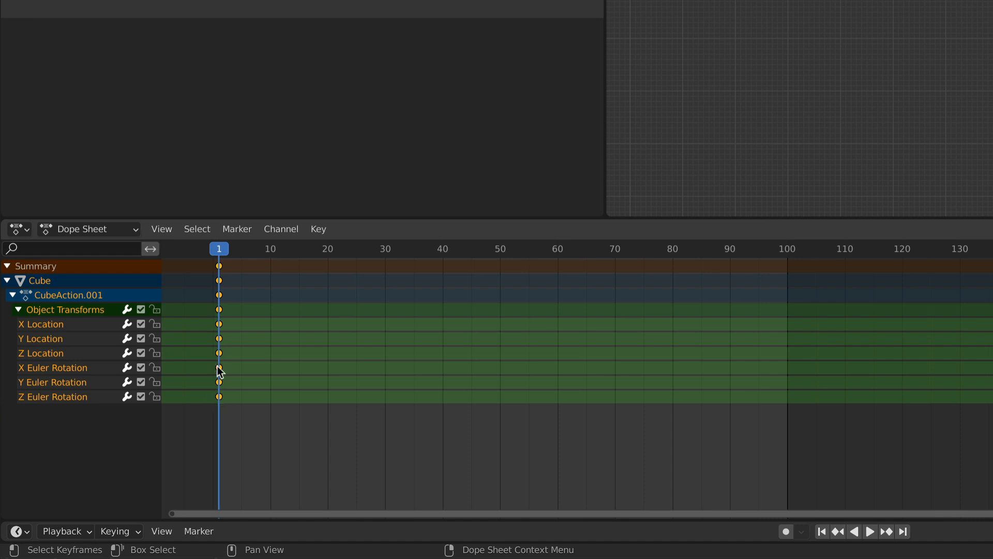
left_click(39, 338)
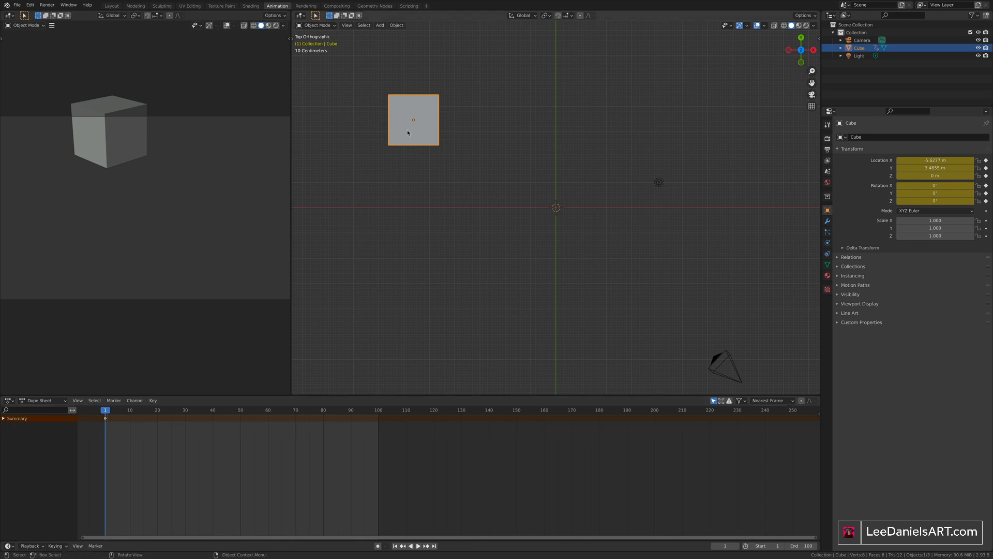
Scrub the Dope Sheet playhead ahead to frame 18.
left_click_drag(414, 121, 703, 258)
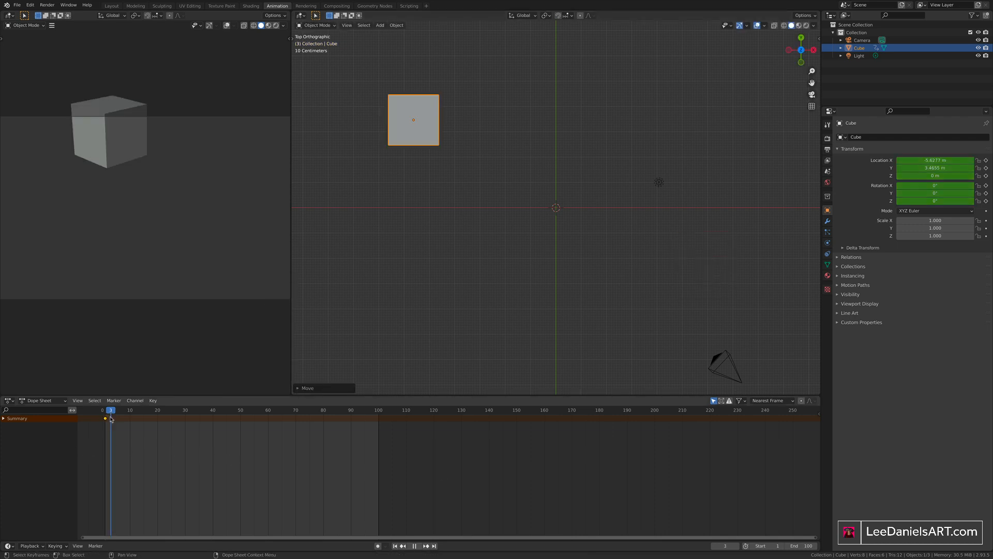
left_click(105, 419)
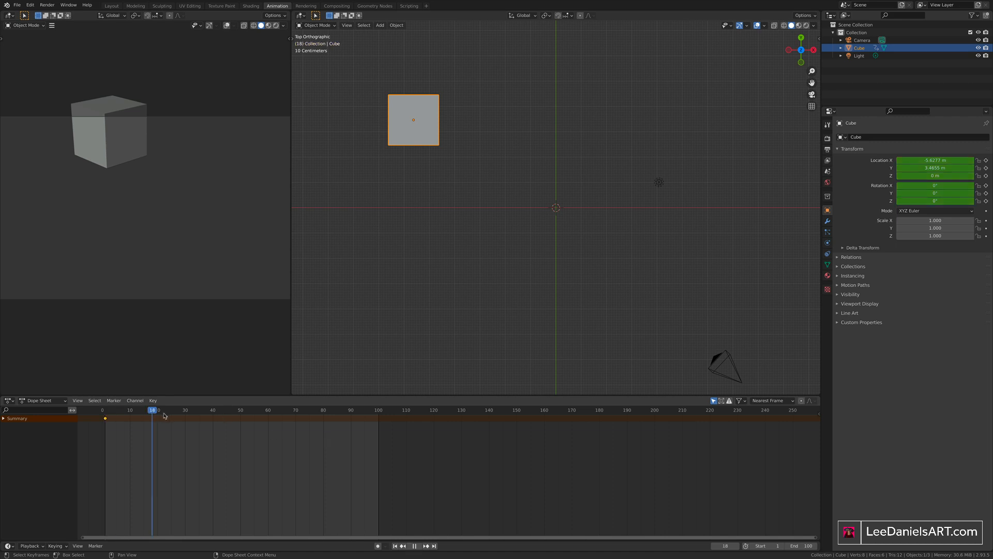
Move the cube toward the lower right and key Location & Rotation at frame 40.
left_click(212, 410)
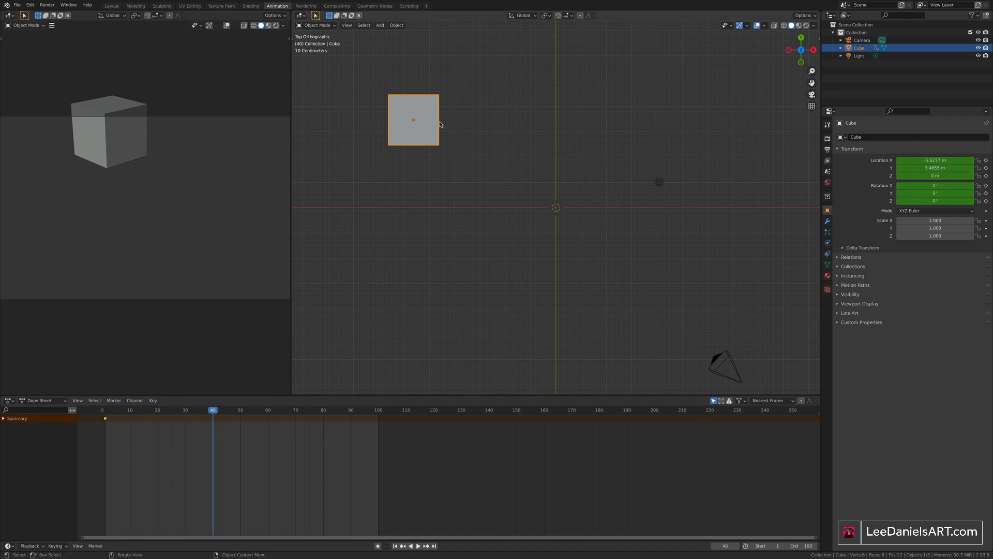
key("g")
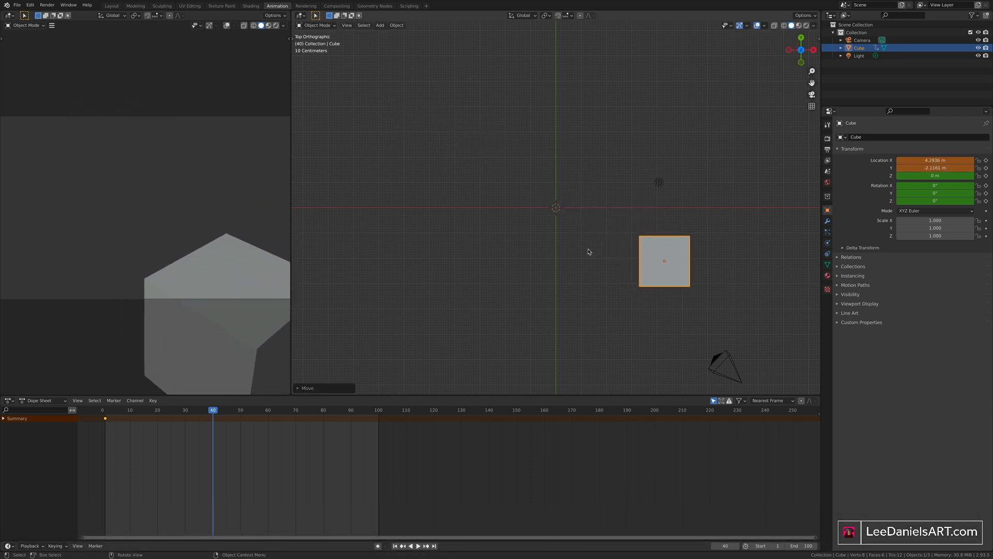
key("i")
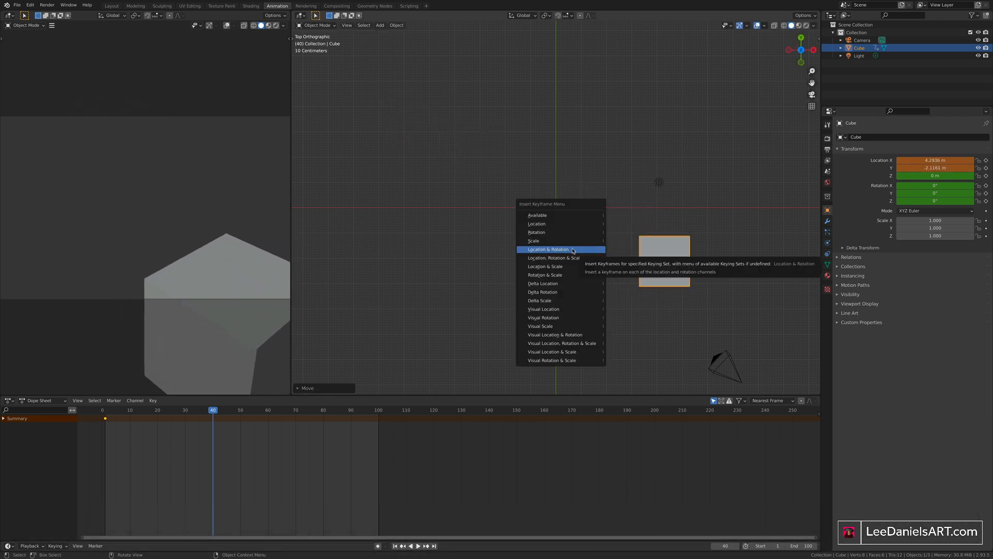
left_click(548, 249)
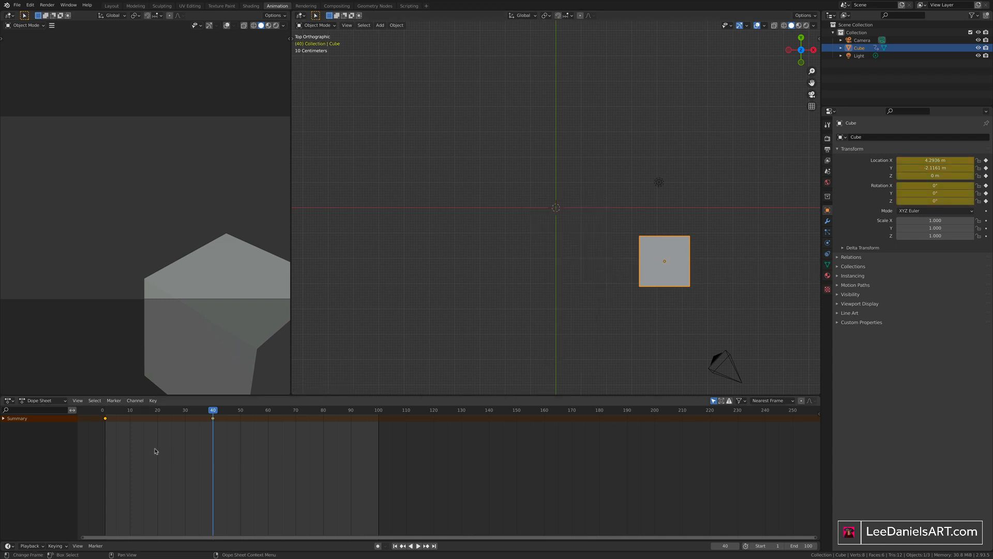
Review the keyed positions by jumping between frames 1 and 40.
left_click(415, 545)
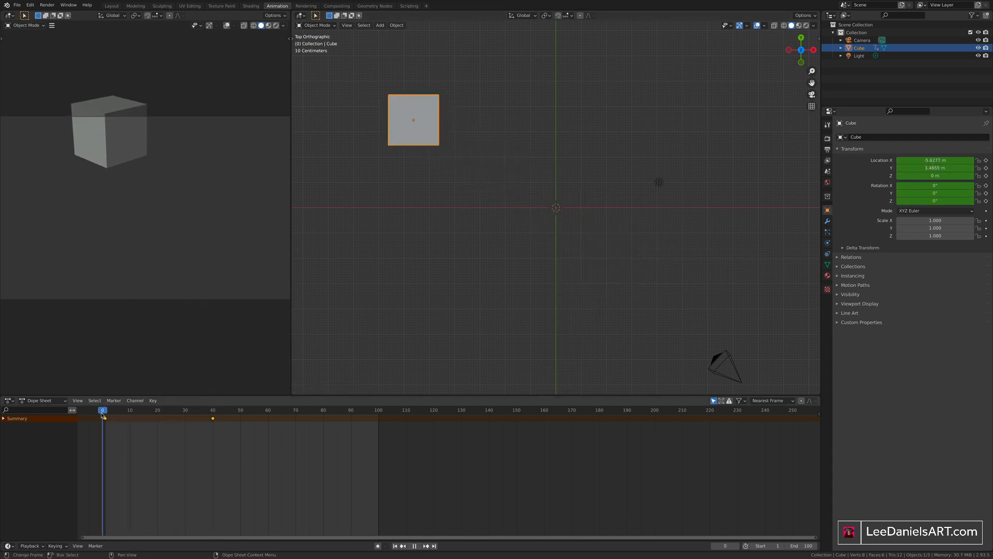
left_click(105, 417)
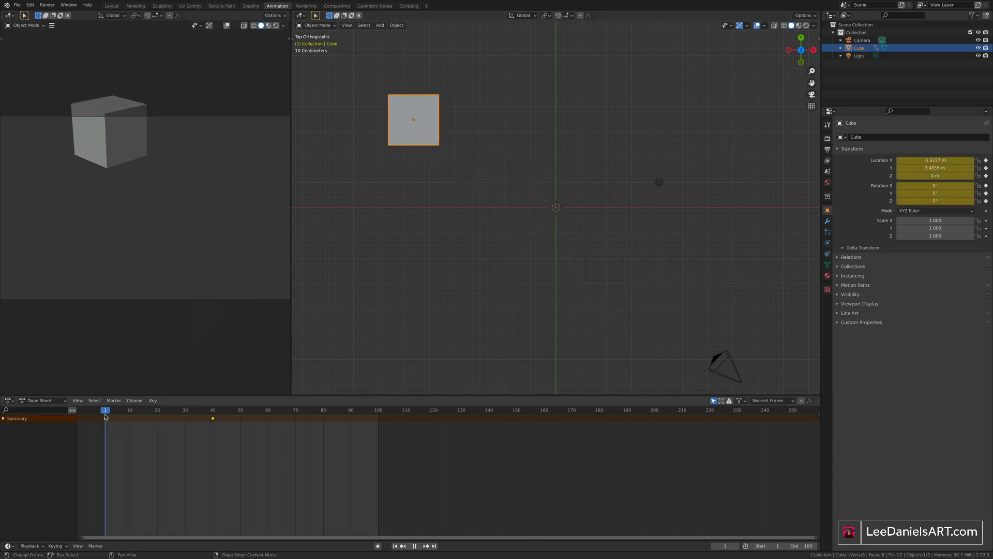
left_click(415, 545)
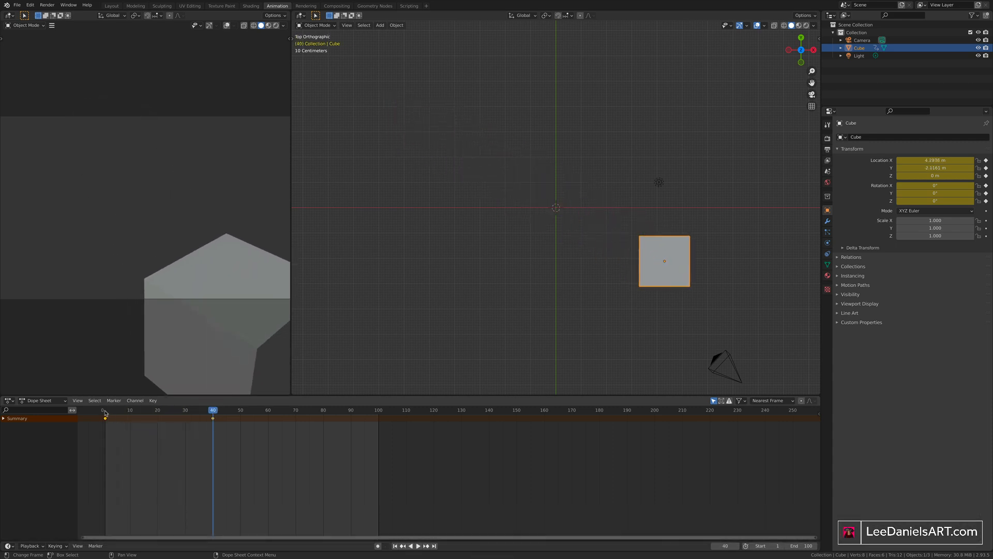
Spin the cube 180° around its vertical axis and key Location & Rotation at frame 40.
left_click(417, 546)
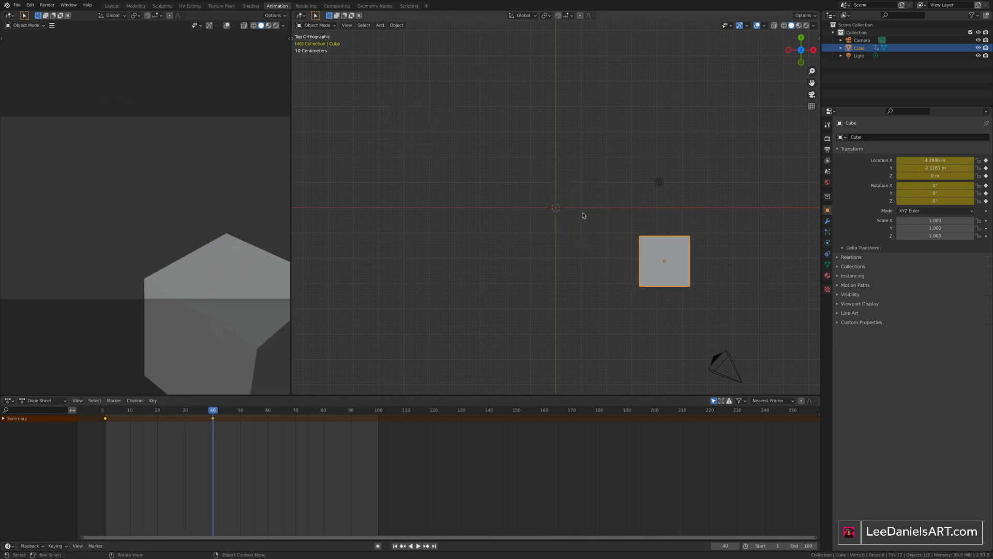
key("r")
type("180")
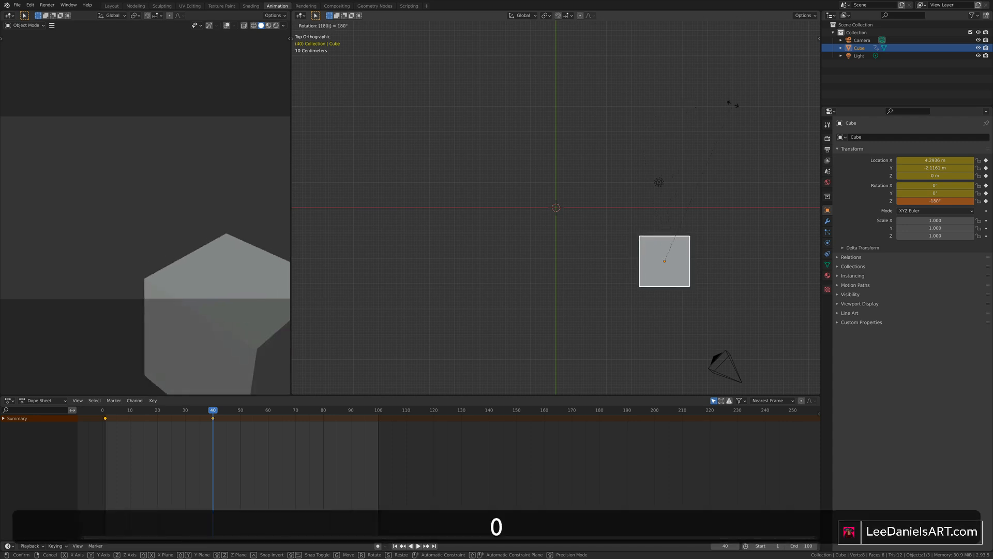
key("i")
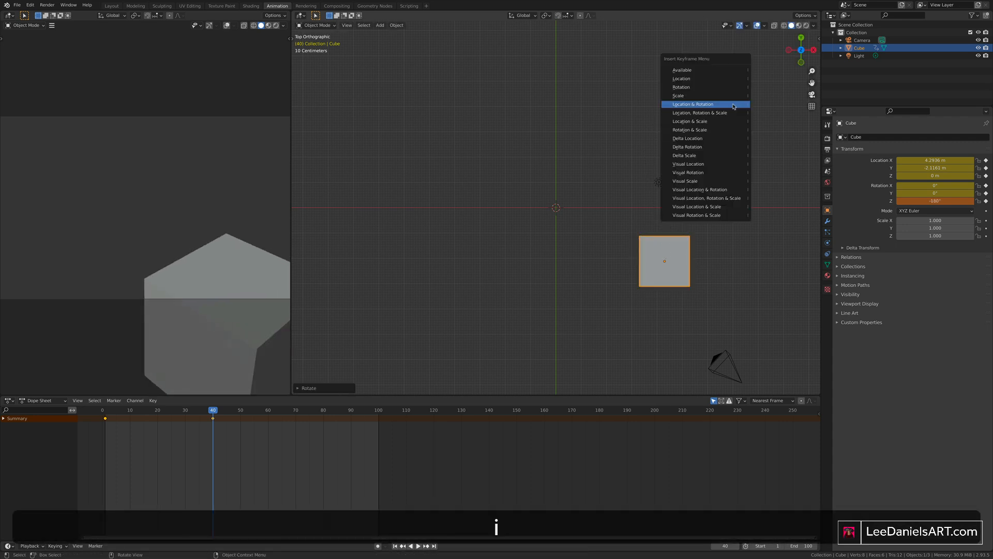
left_click(692, 104)
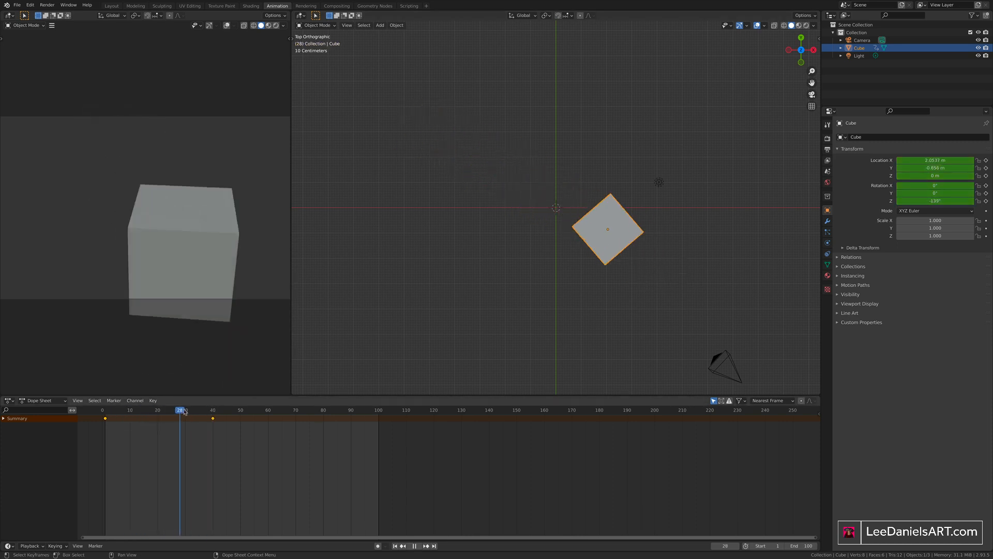
Scrub back through frames 28 and 6 to preview the spin, then start a fresh General file.
left_click_drag(179, 410, 119, 410)
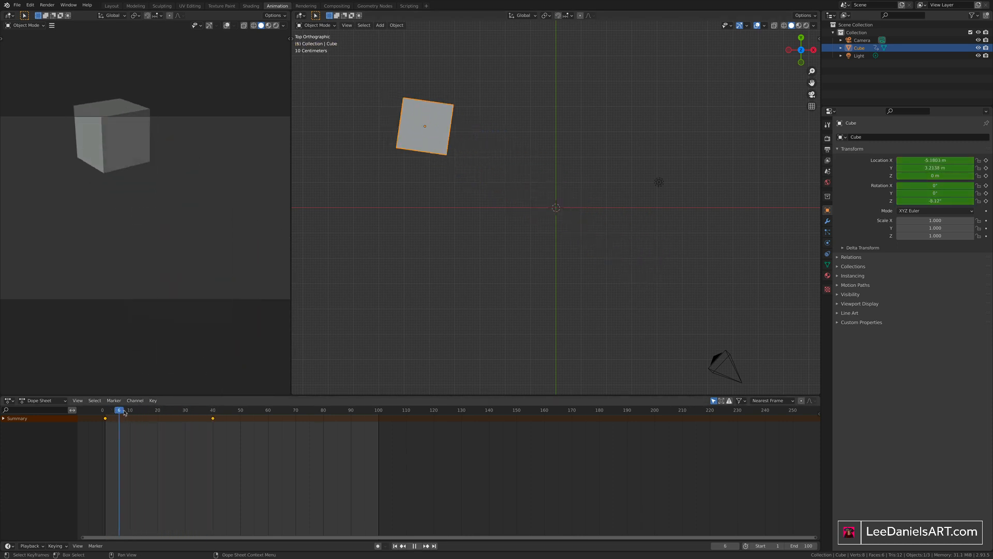
left_click_drag(118, 410, 97, 410)
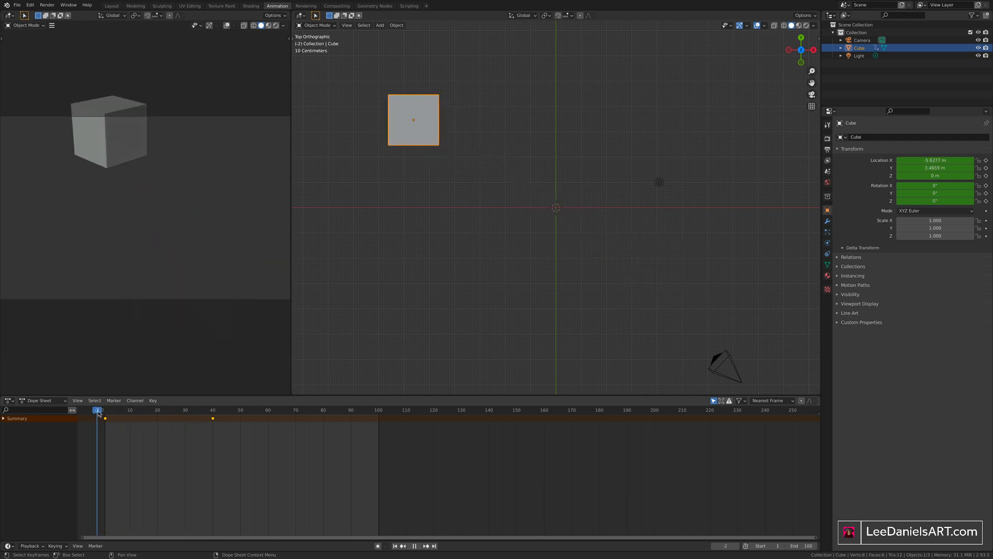
left_click_drag(99, 409, 113, 410)
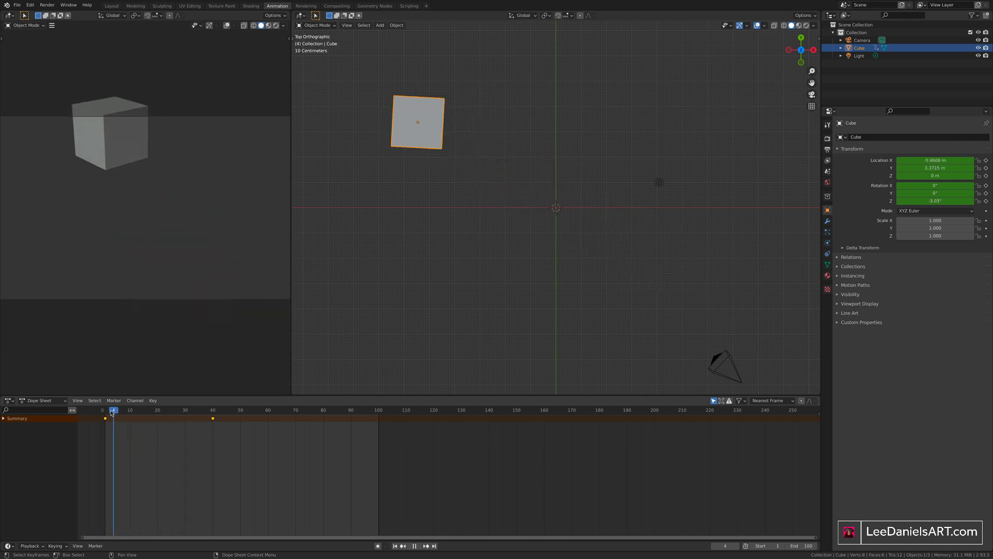
left_click(414, 546)
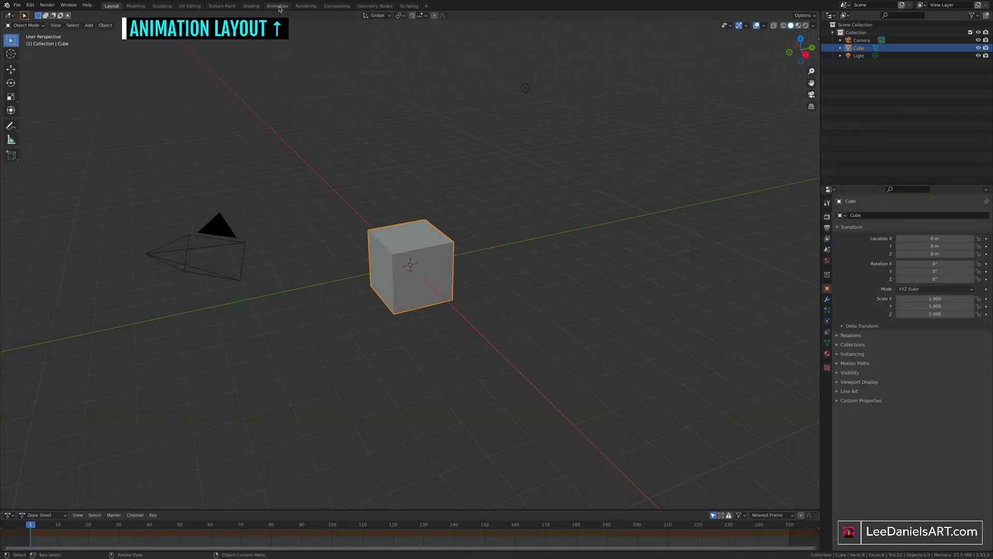
Switch to the Animation workspace and raise the cube 1 m along Z.
left_click(277, 6)
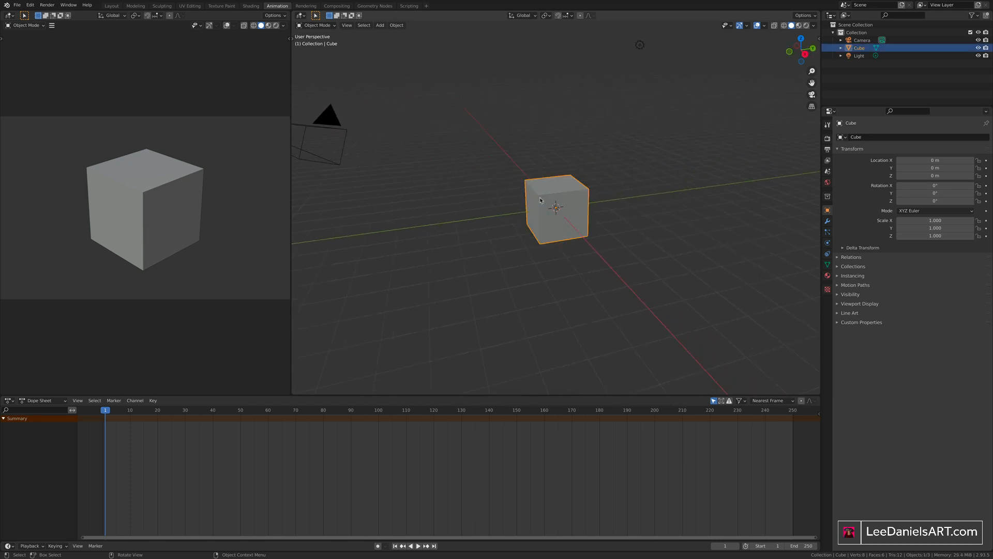
key("g")
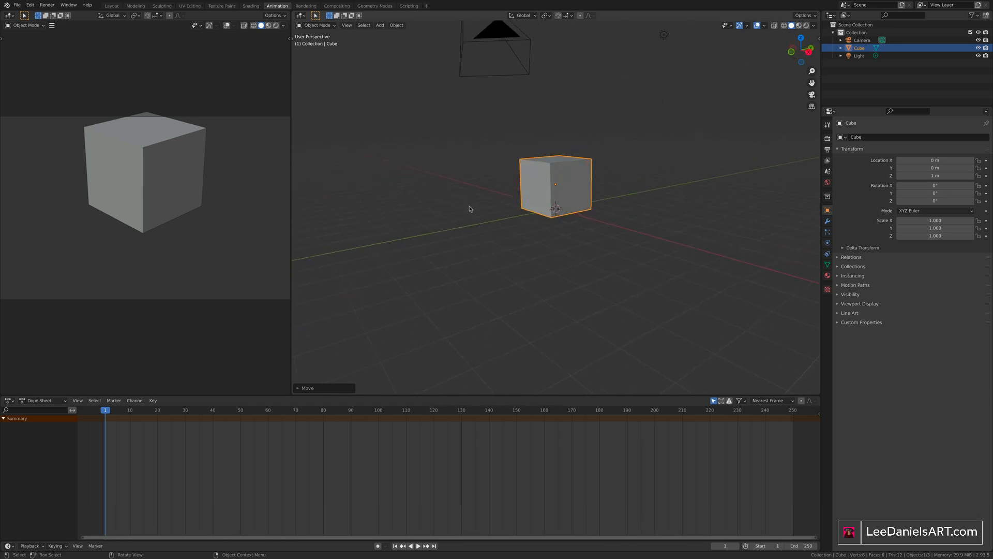
Add a mesh plane scaled 20× as the ground, then reselect the cube.
left_click(379, 25)
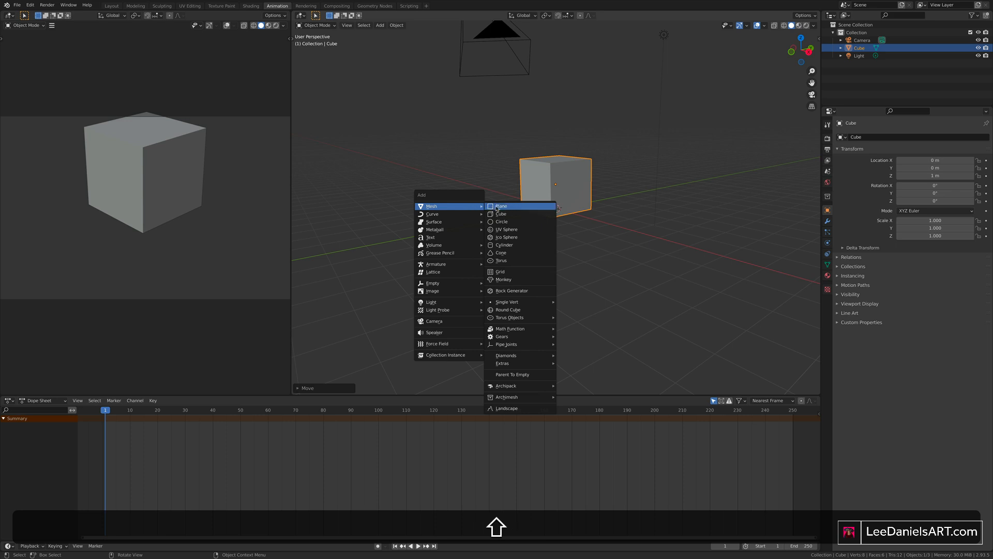
left_click(501, 206)
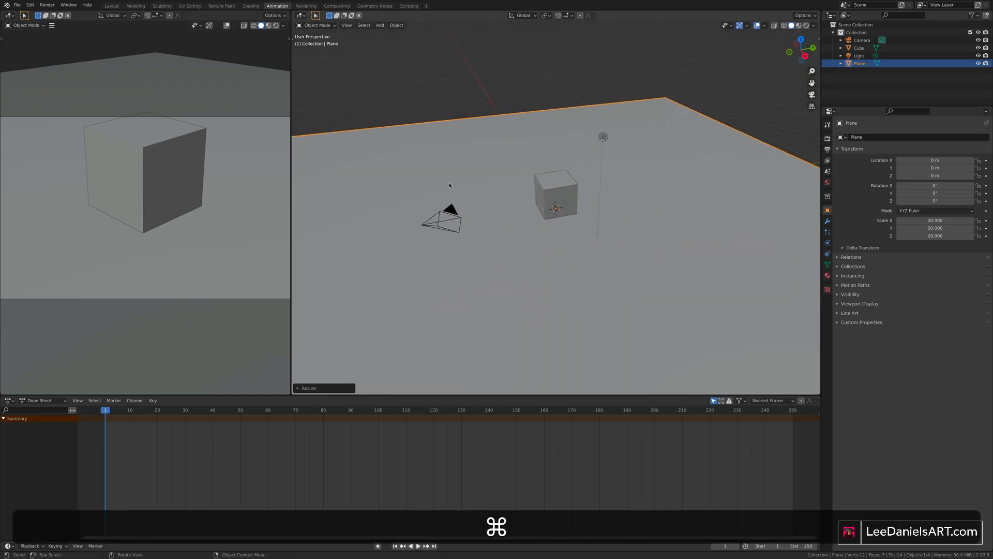
left_click(553, 191)
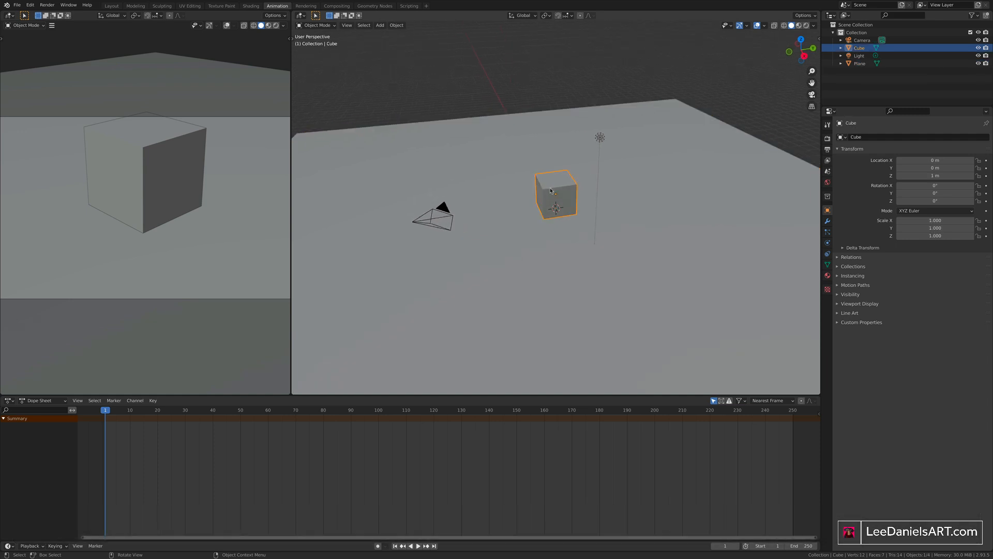
Key the cube's Location & Rotation at frame 1 and move on toward frame 40.
key("i")
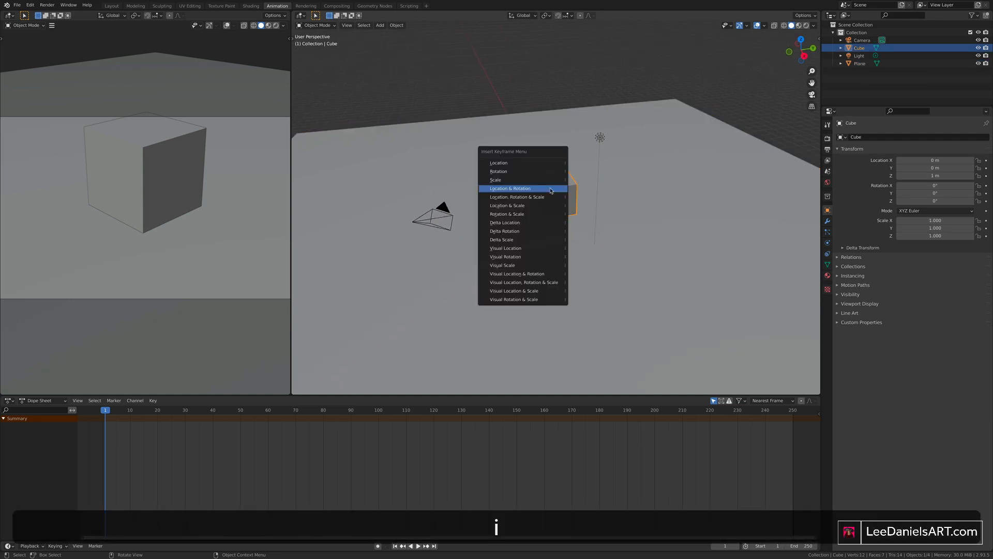
mouse_move(514, 189)
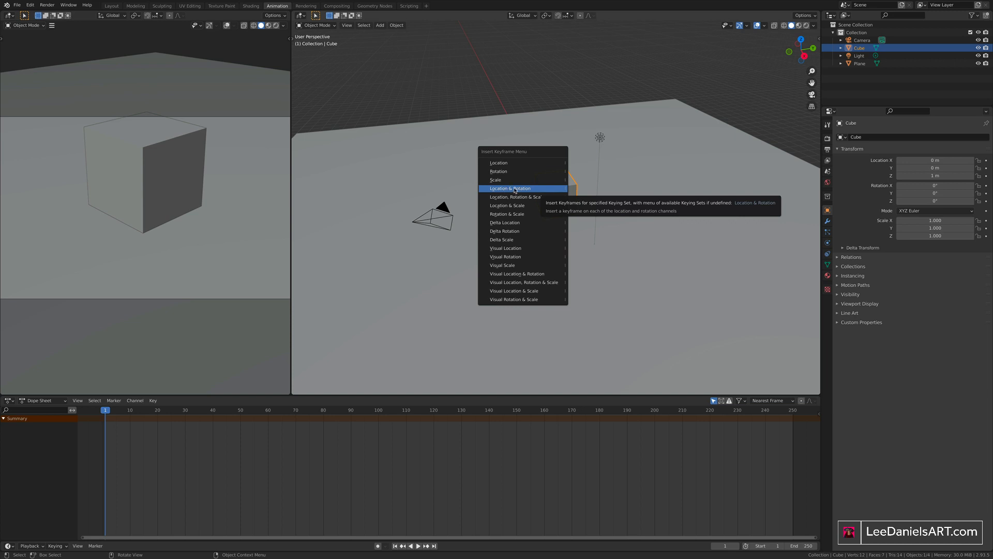
left_click(510, 188)
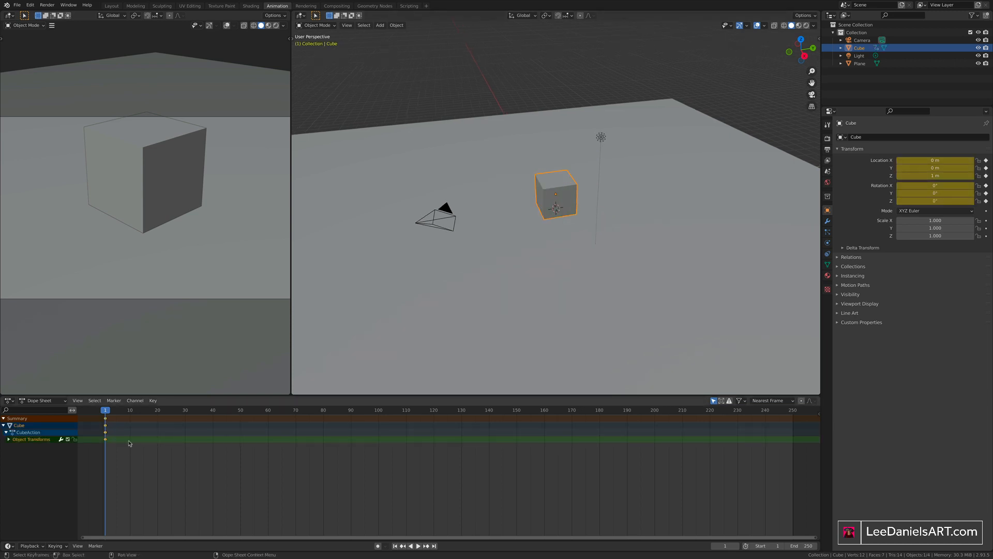
left_click(420, 545)
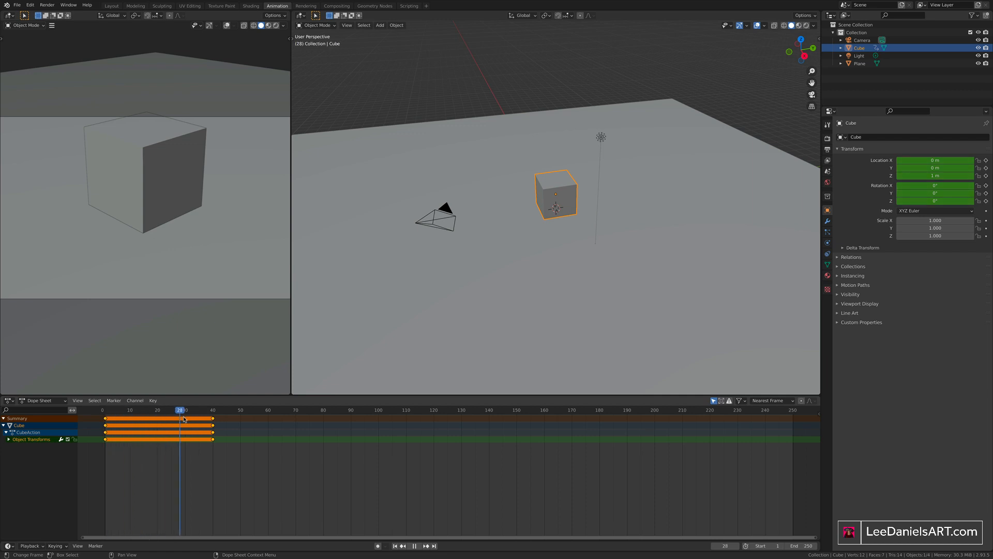
Raise the cube to about 7.7 m at frame 20 and key Location & Rotation.
left_click_drag(182, 410, 163, 410)
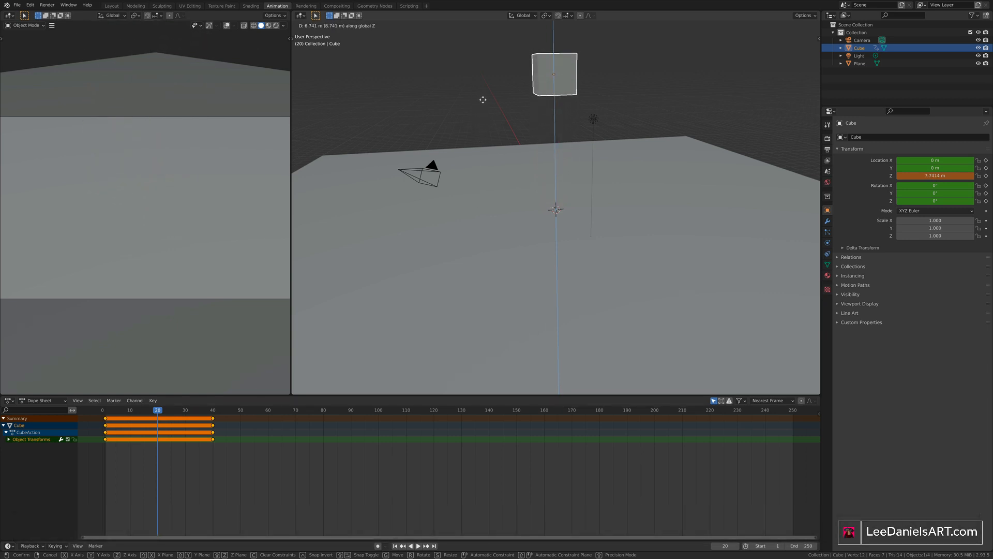
key("i")
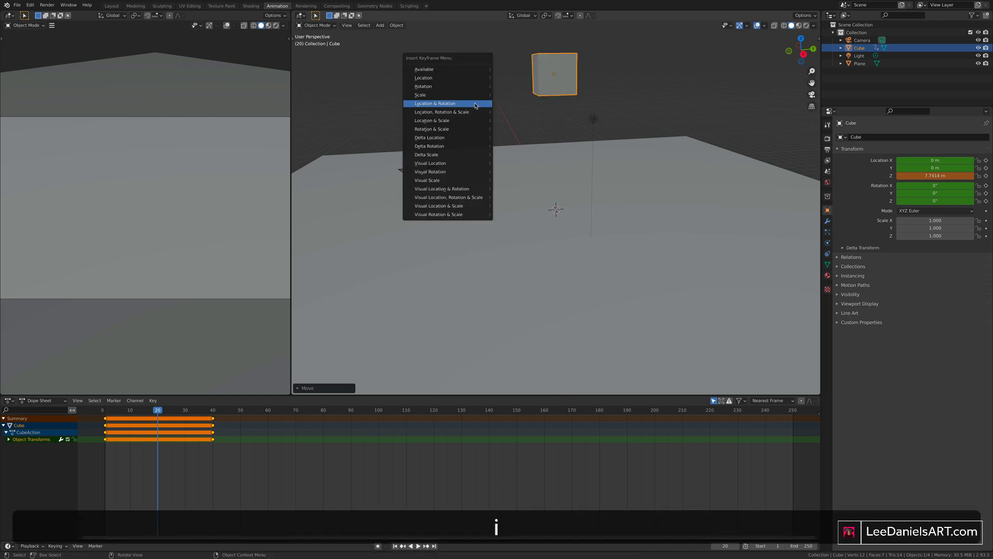
left_click(434, 103)
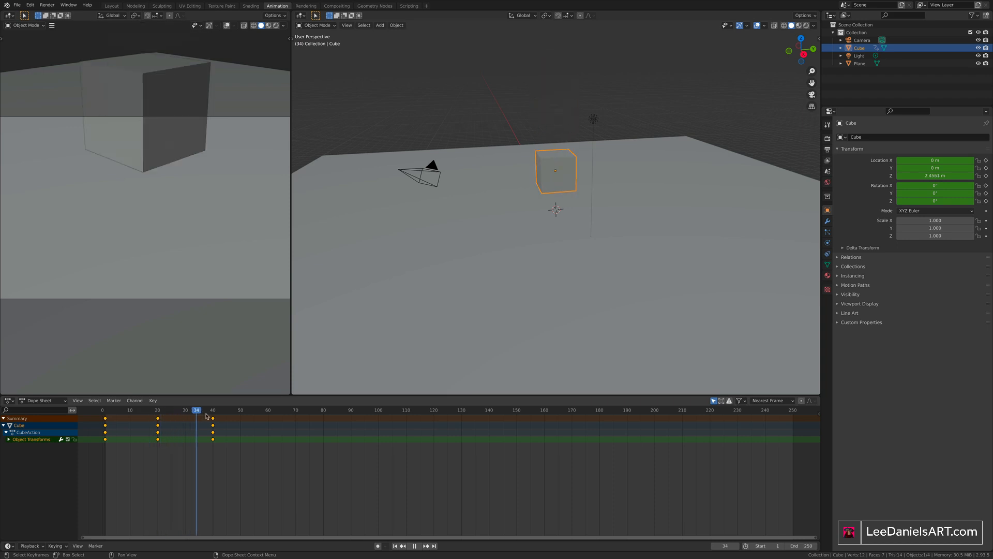
Preview the rise and fall by scrubbing from the start past frame 54.
left_click(115, 411)
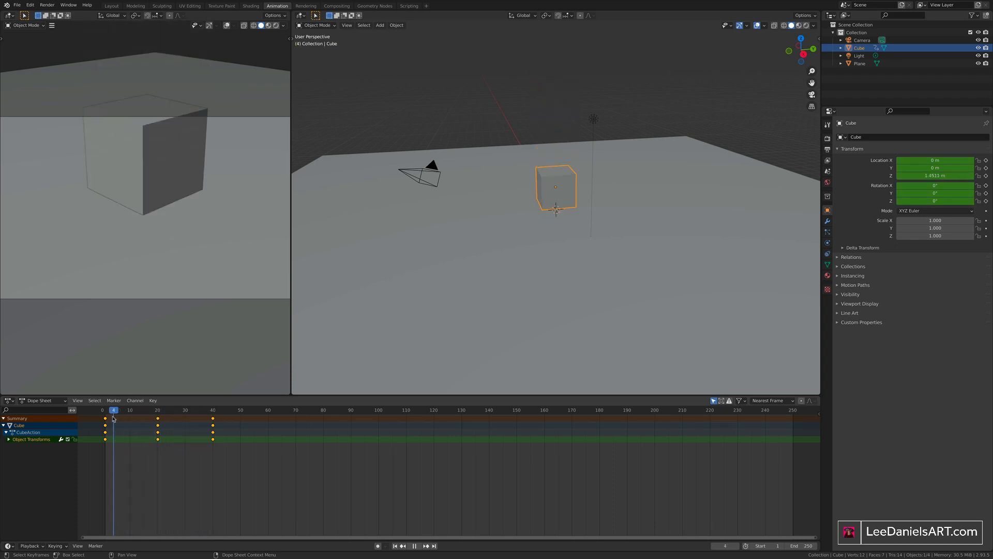
left_click(414, 546)
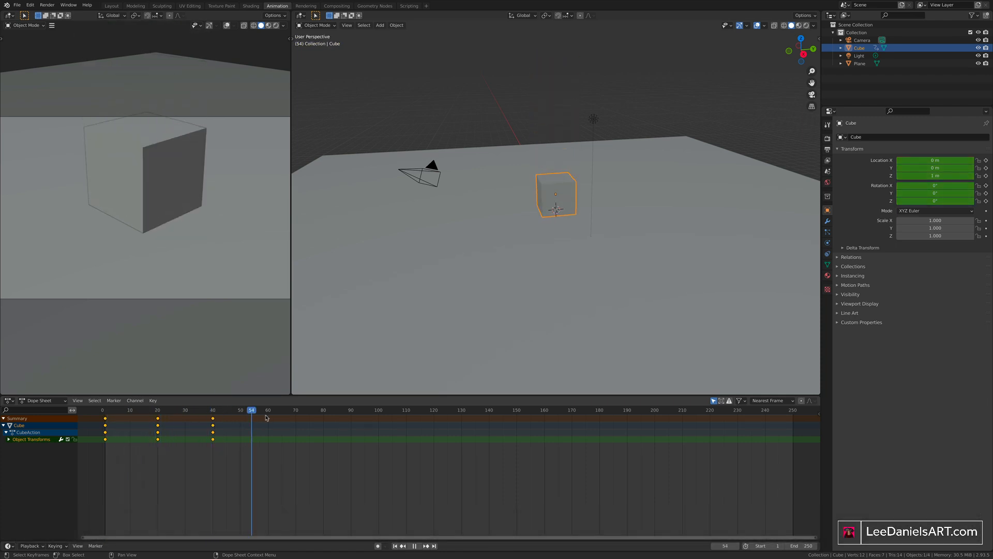
Duplicate the first bounce's keys and place the copies so the second bounce spans frames 40–70.
left_click(296, 410)
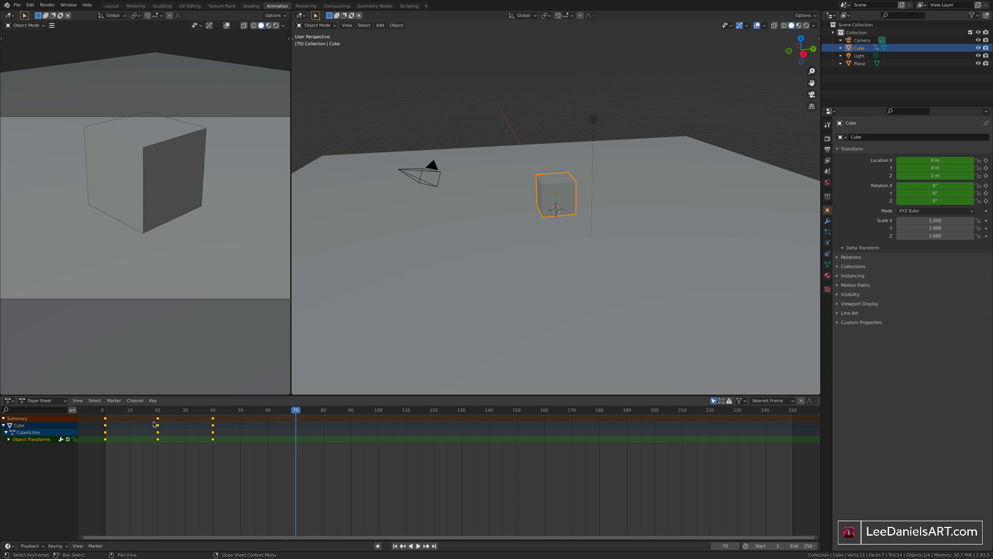
mouse_move(296, 423)
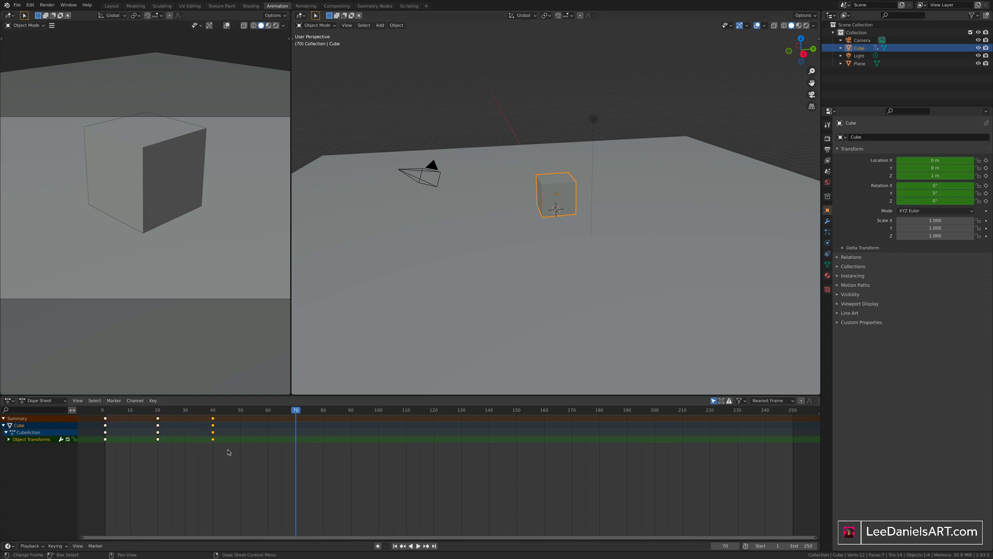
mouse_move(231, 452)
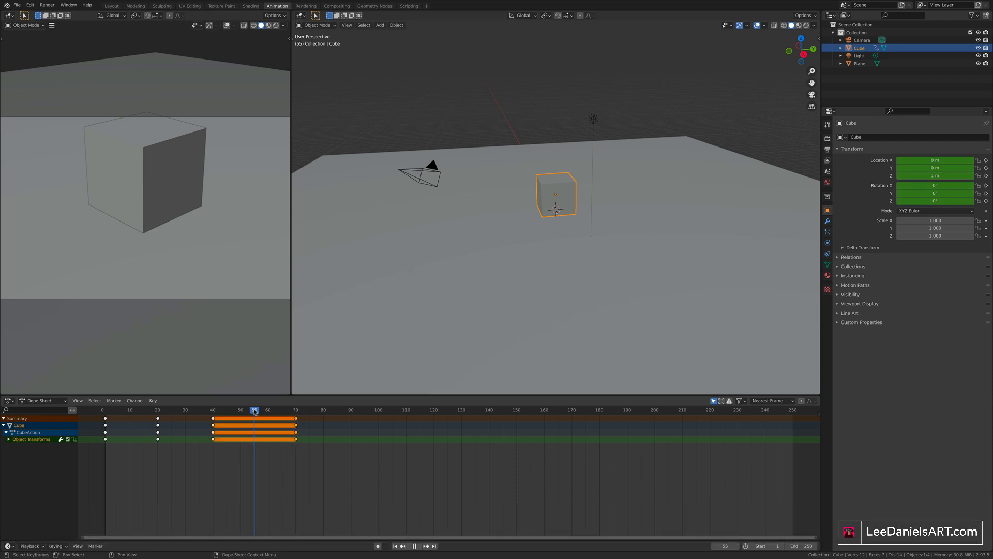
key("g")
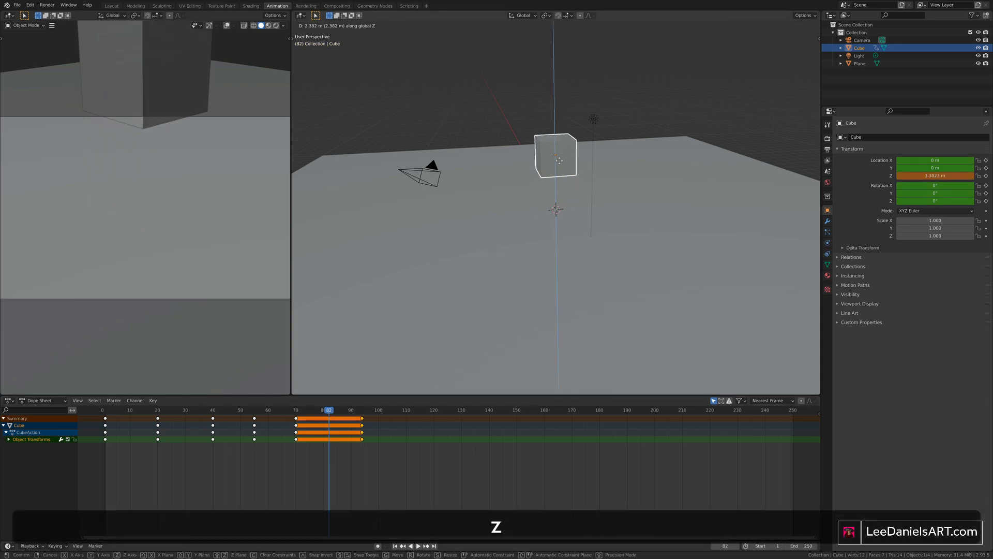
Lower the cube to about 3.4 m at frame 82 and key its location and rotation there.
left_click(560, 163)
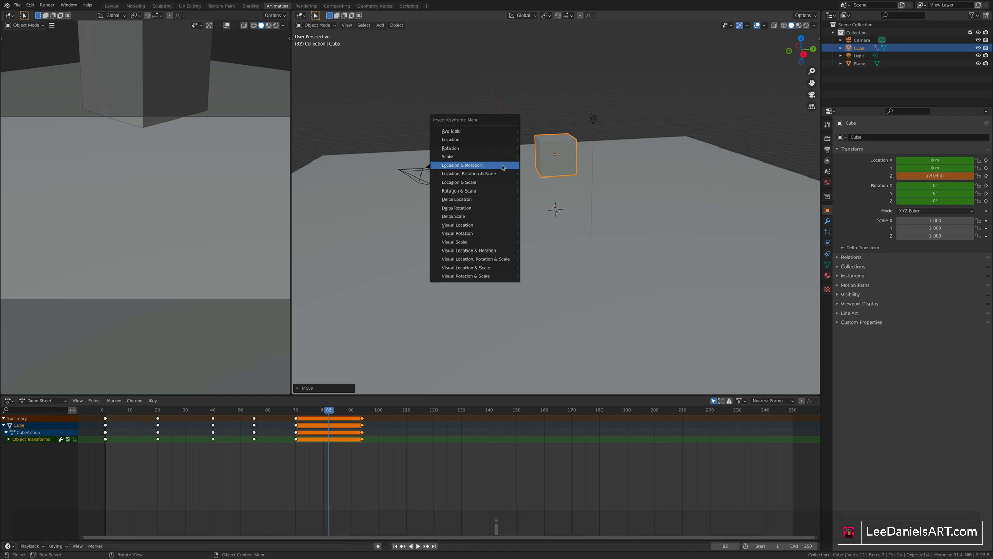
left_click(462, 165)
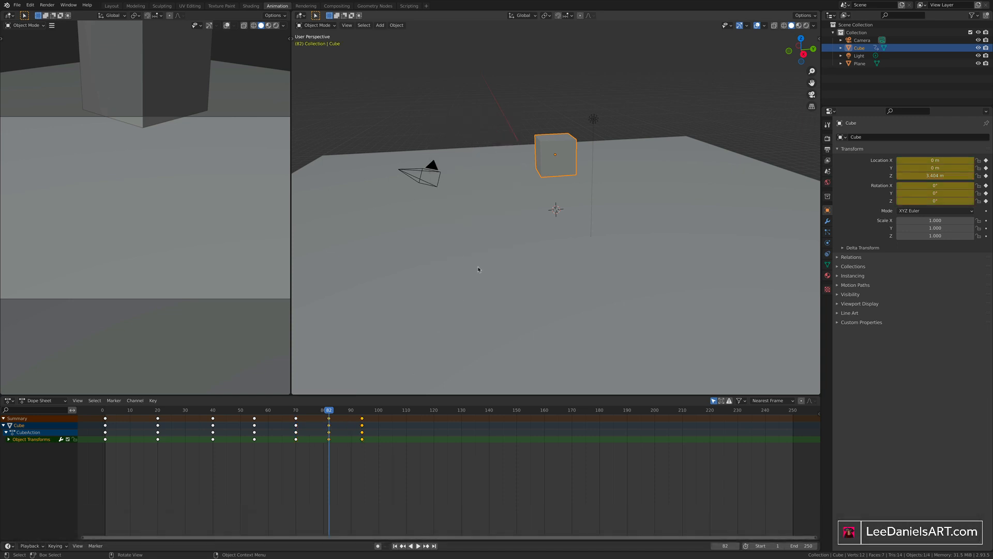
left_click(418, 558)
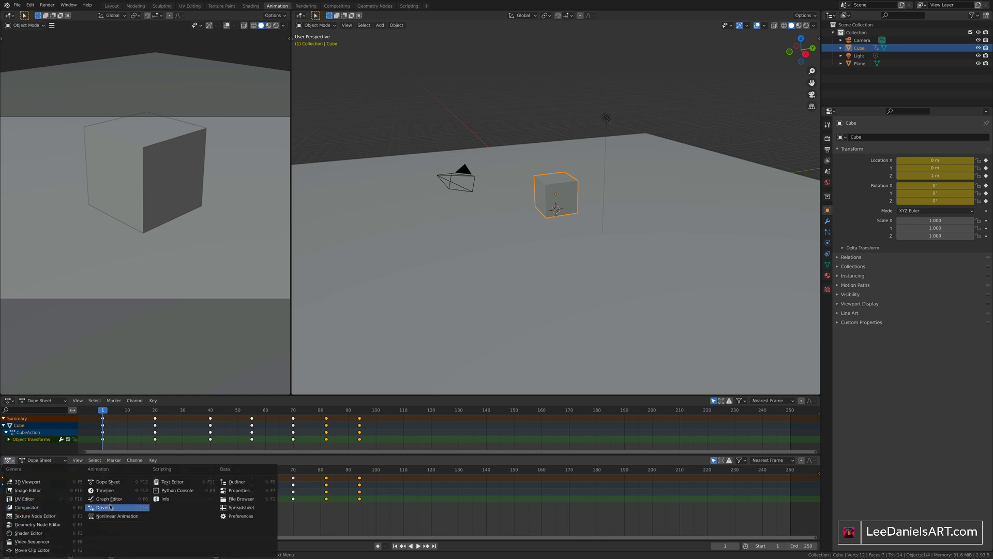
Switch the lower area to the Graph Editor and expand the cube's Object Transforms channels.
left_click(106, 506)
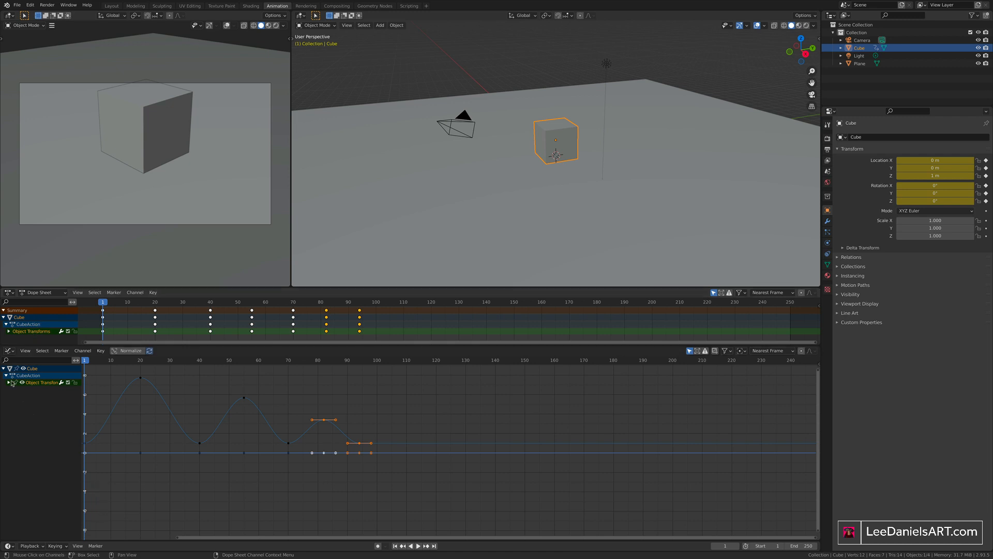
left_click(12, 382)
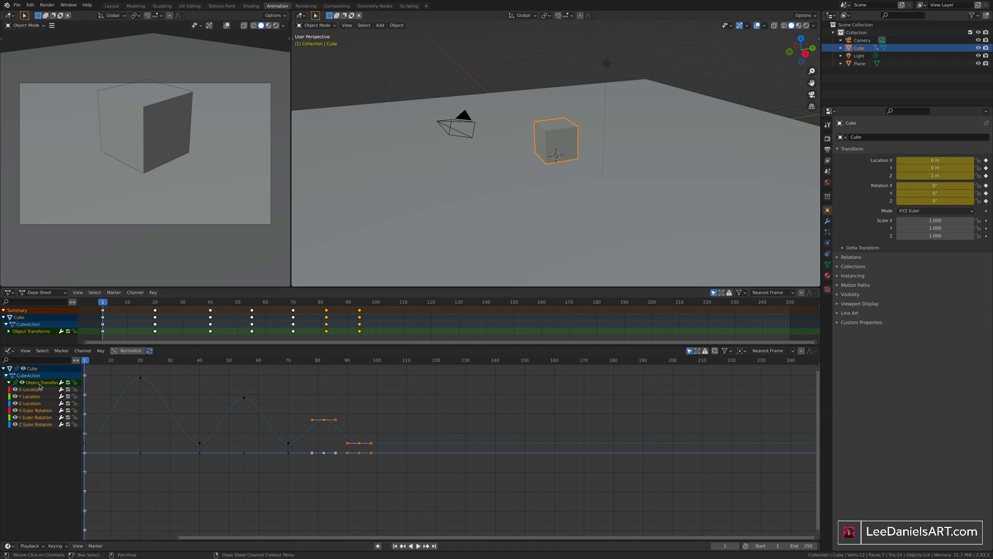
mouse_move(31, 410)
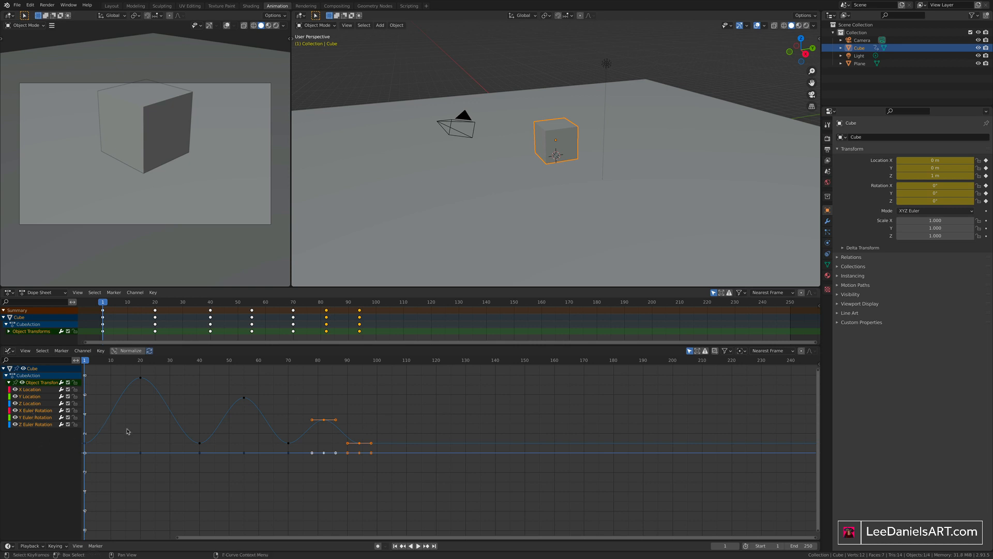
mouse_move(107, 430)
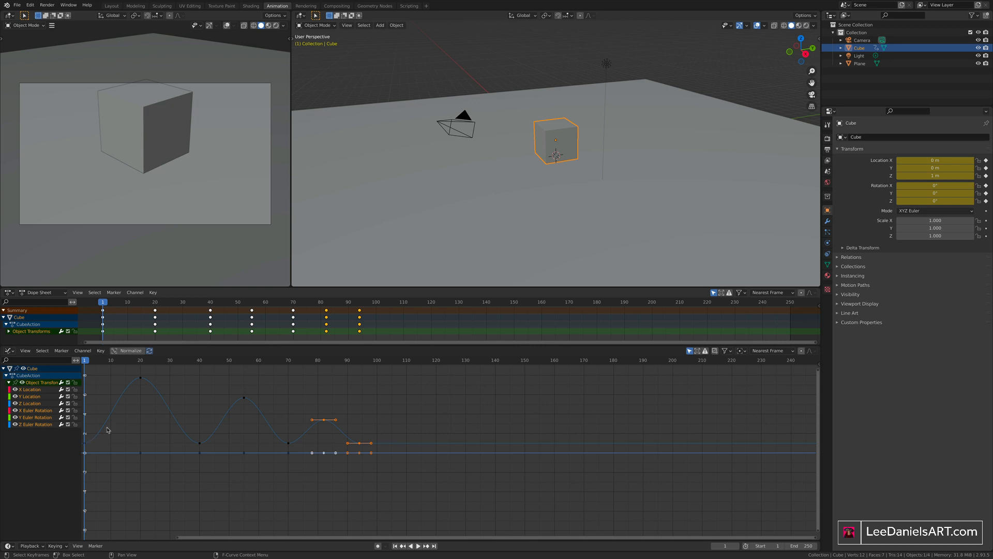
mouse_move(220, 441)
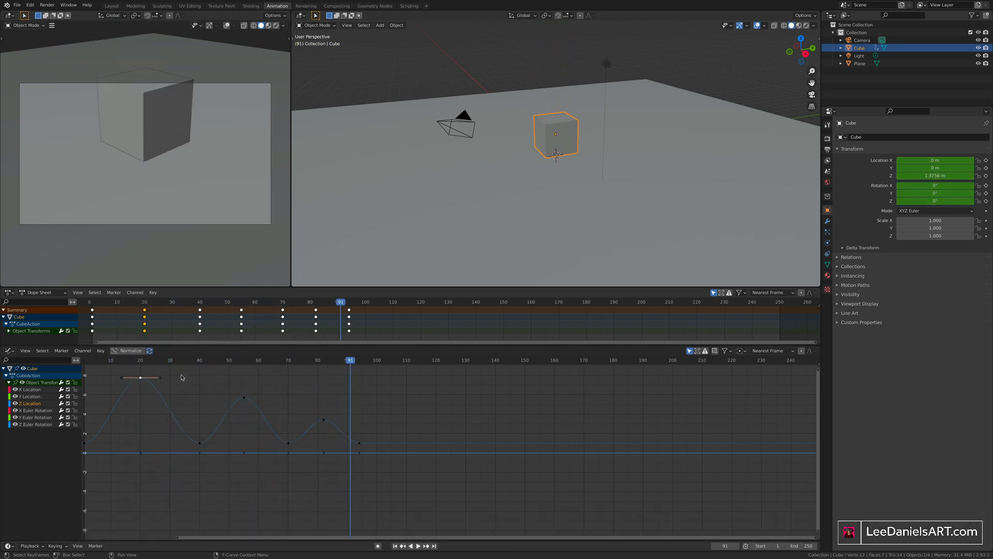
mouse_move(199, 364)
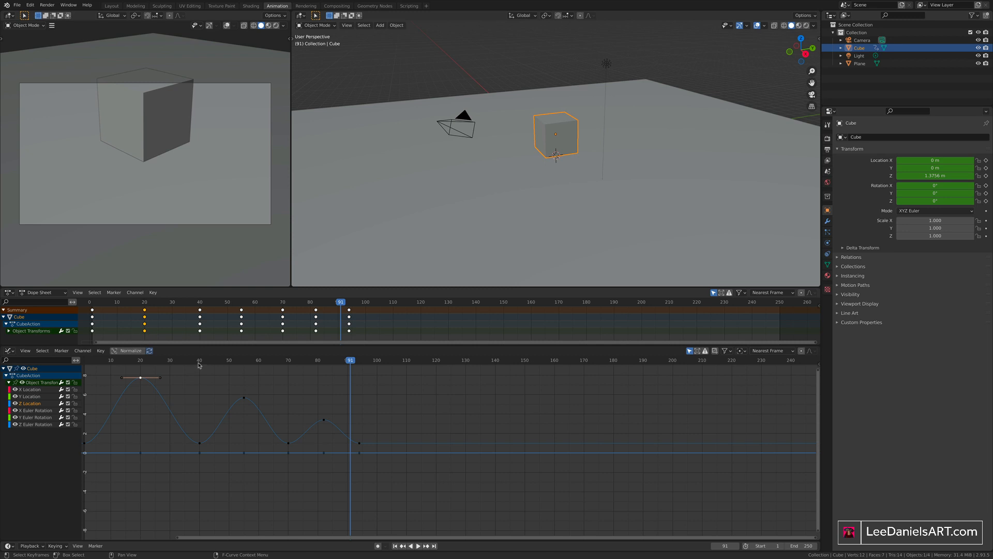
mouse_move(196, 379)
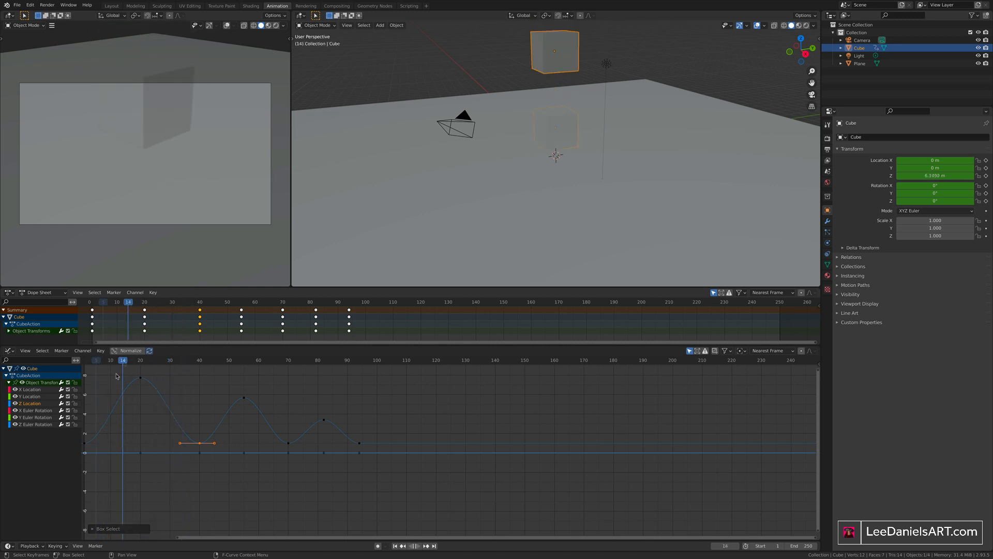
Set the frame-40 landing key to Free handles and raise both handles into a sharp point.
left_click(199, 360)
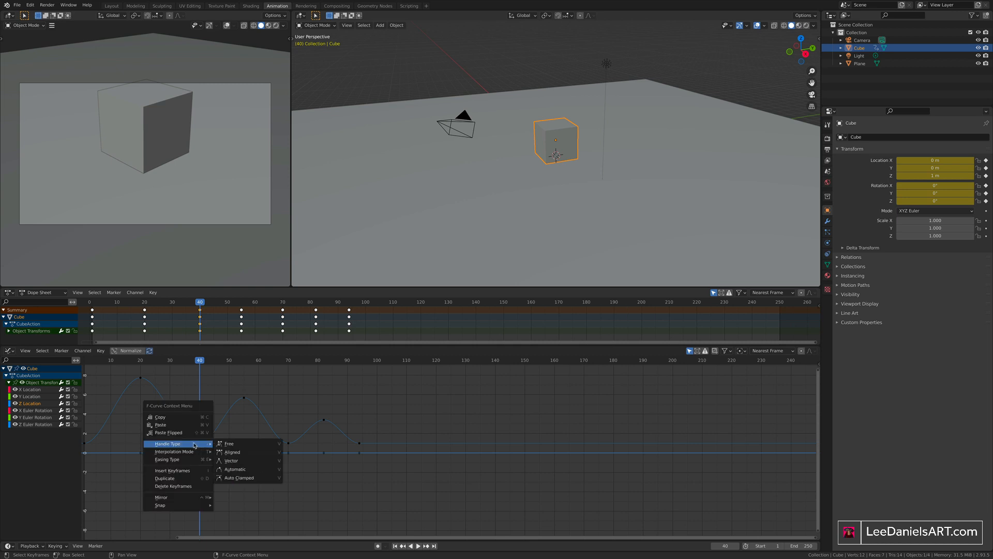
left_click(231, 461)
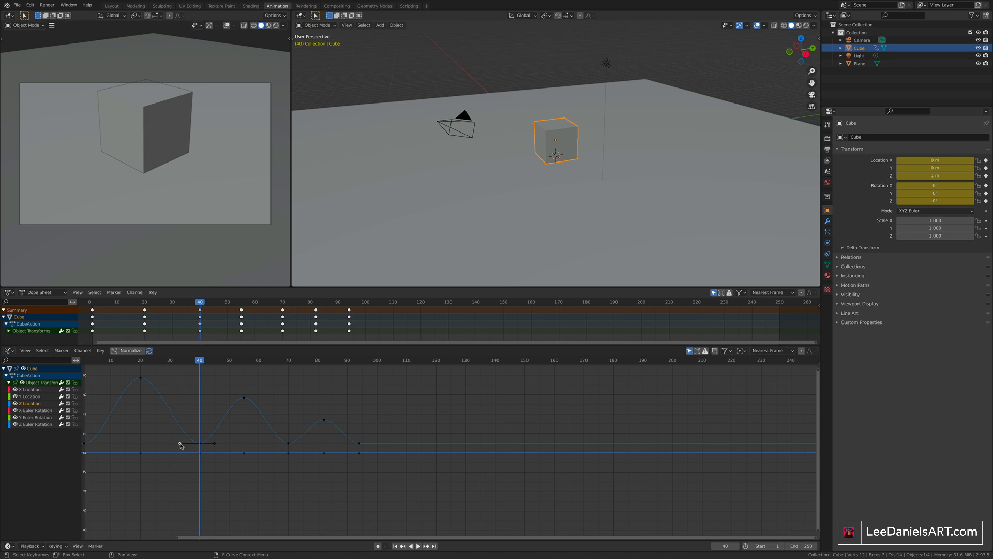
key("g")
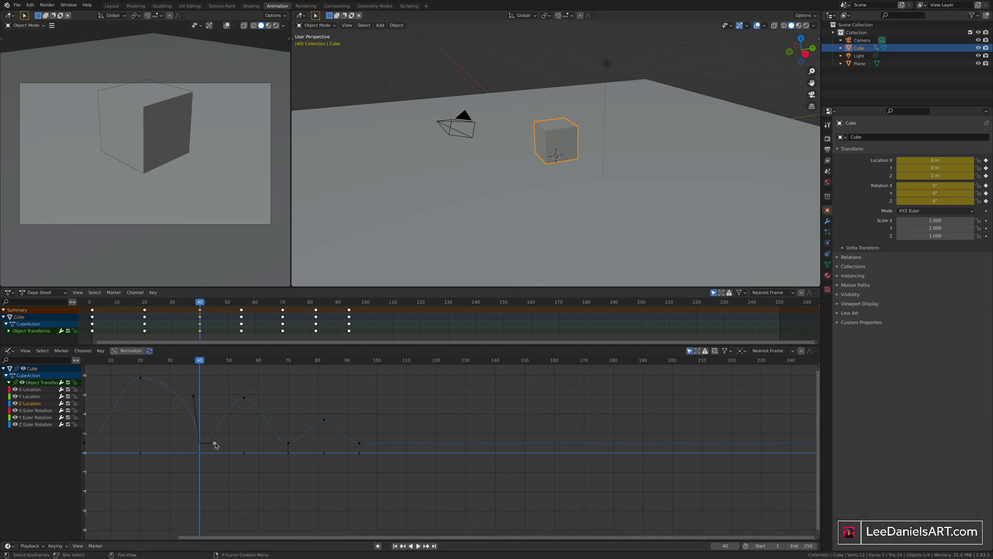
left_click_drag(216, 443, 208, 409)
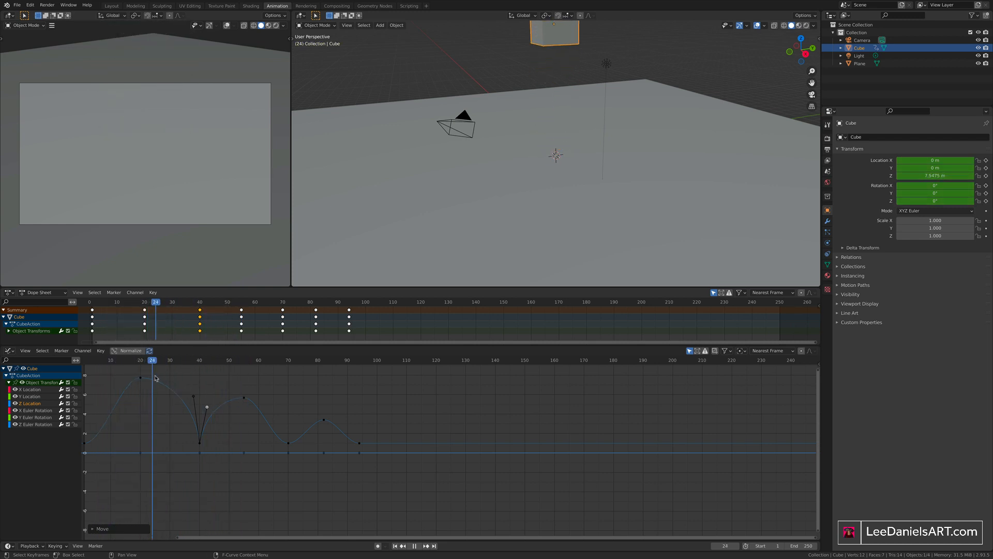
left_click_drag(155, 360, 187, 360)
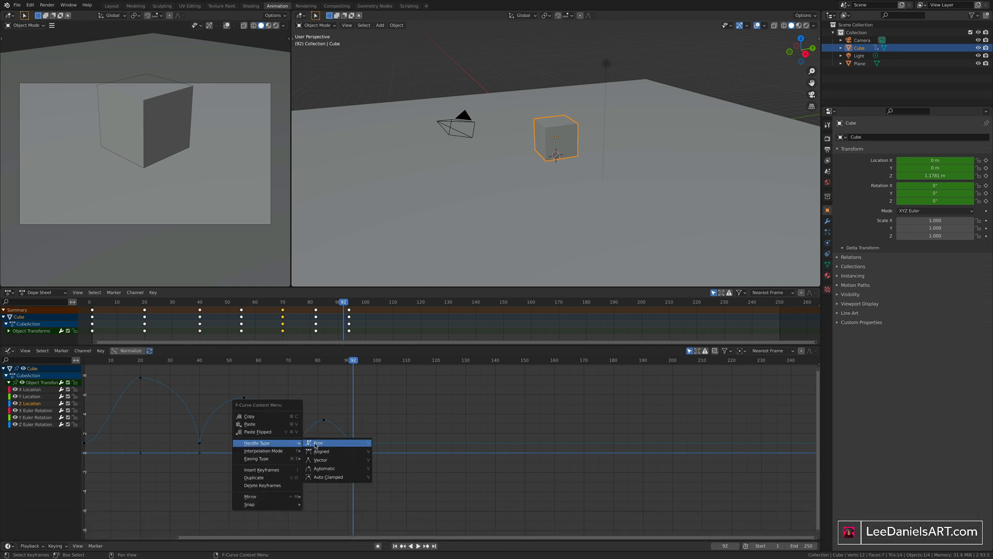
Free the frame-70 landing key's handles and raise both so the second landing is pointed.
left_click(323, 442)
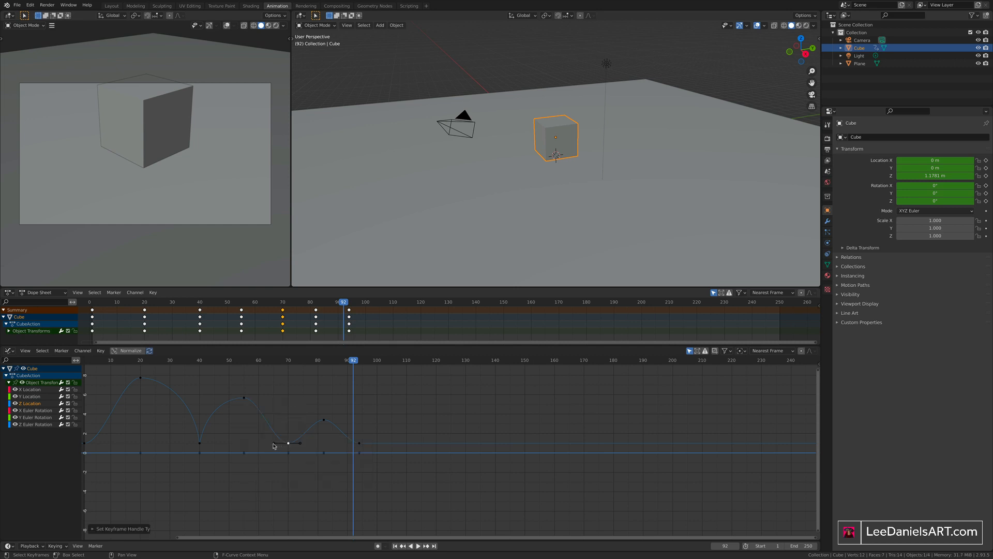
key("g")
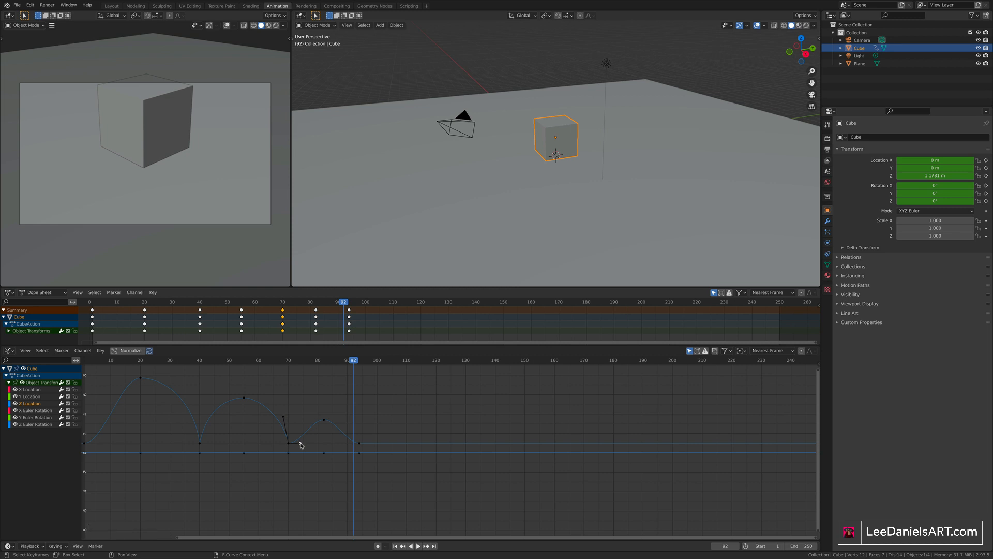
left_click_drag(302, 444, 293, 426)
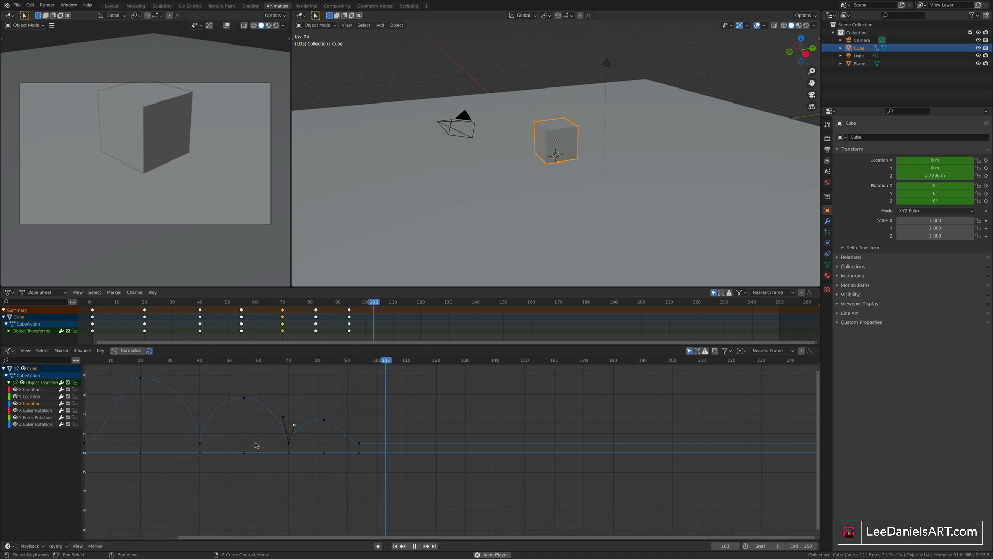
left_click(320, 359)
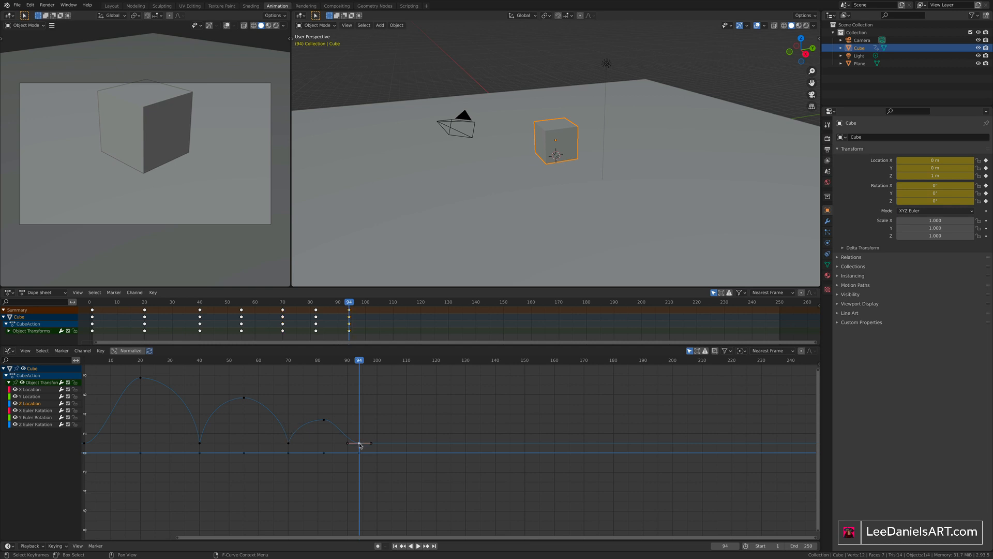
right_click(360, 444)
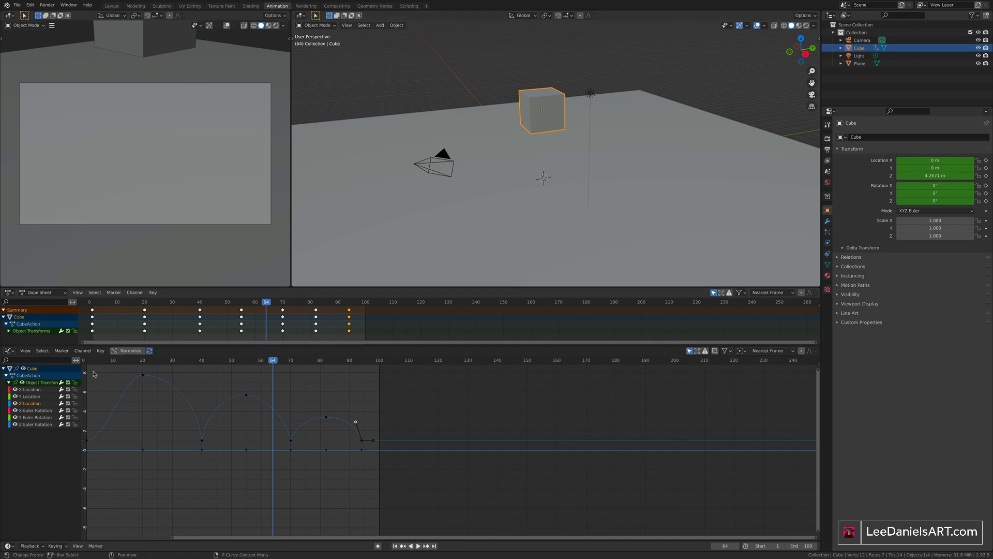
Select the cube's frame-0 Z Location key and start moving it.
left_click(417, 545)
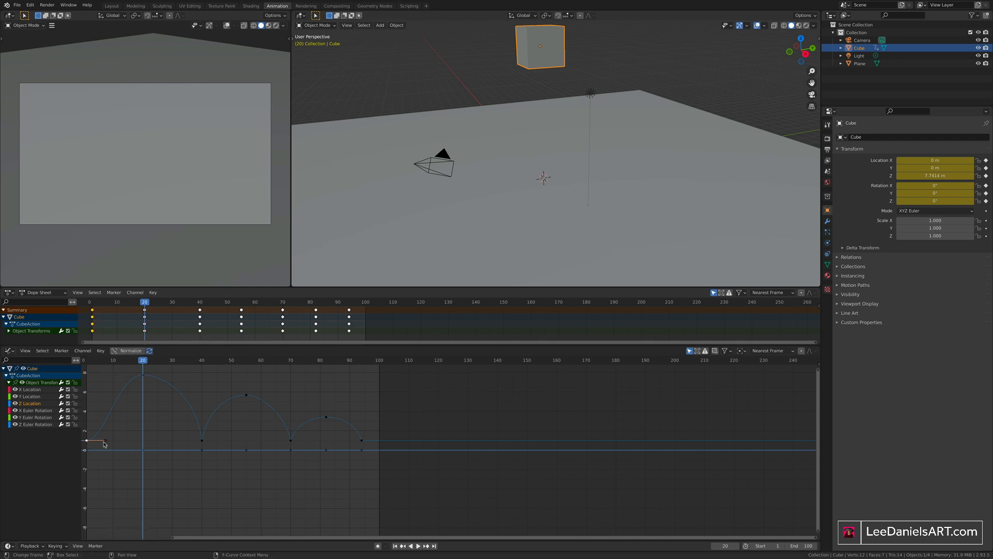
key("g")
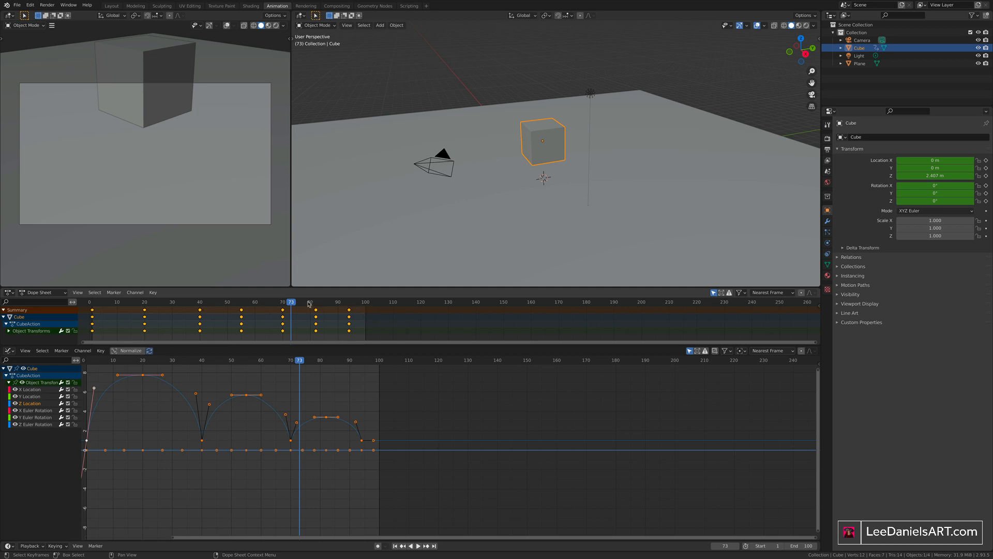
mouse_move(162, 320)
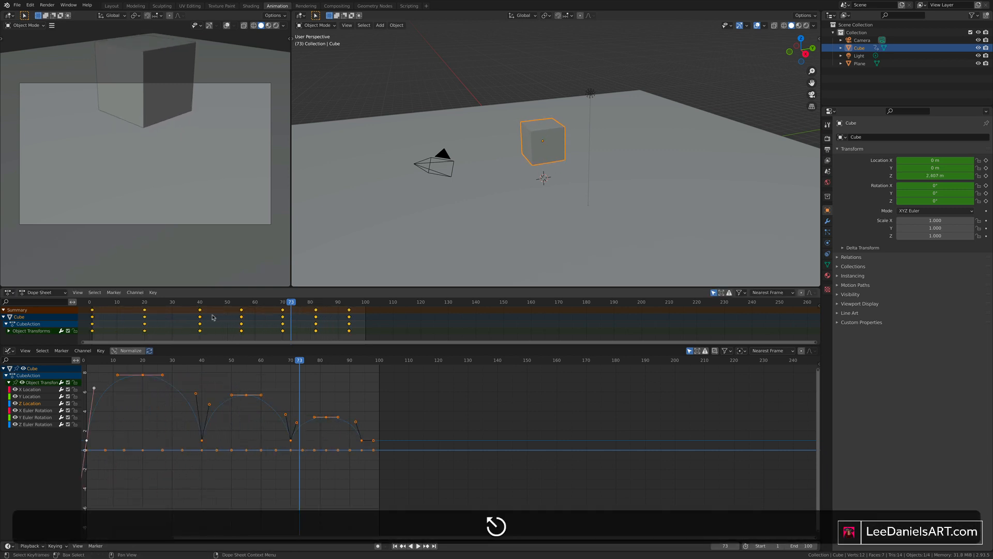
left_click(89, 302)
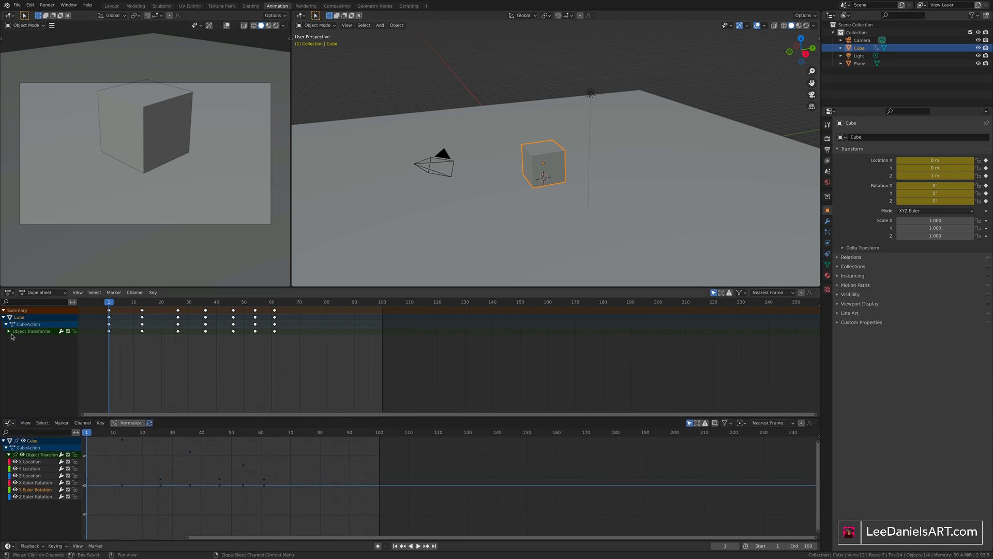
Delete the cube's rotation keys at frame 13, keeping location, and go to frame 26.
left_click(8, 331)
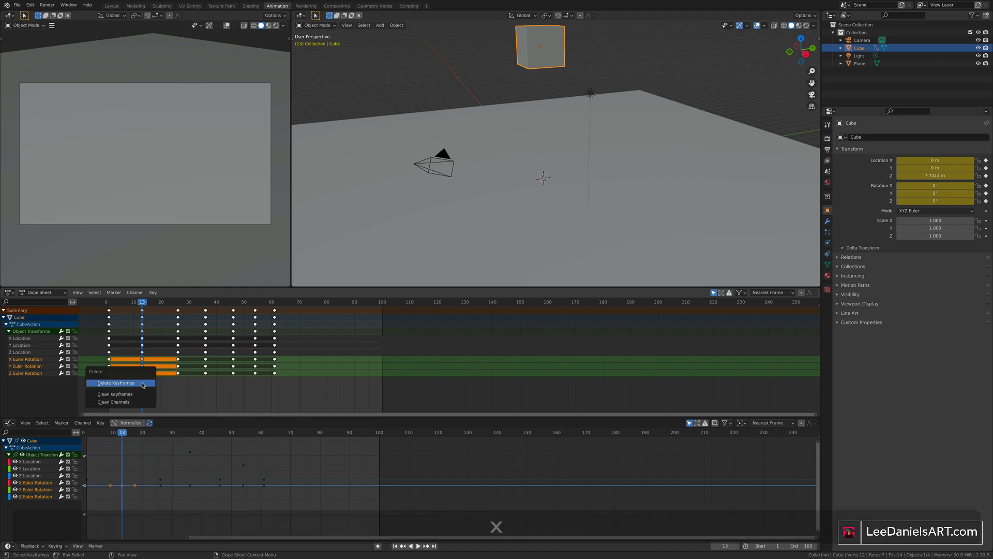
left_click(116, 383)
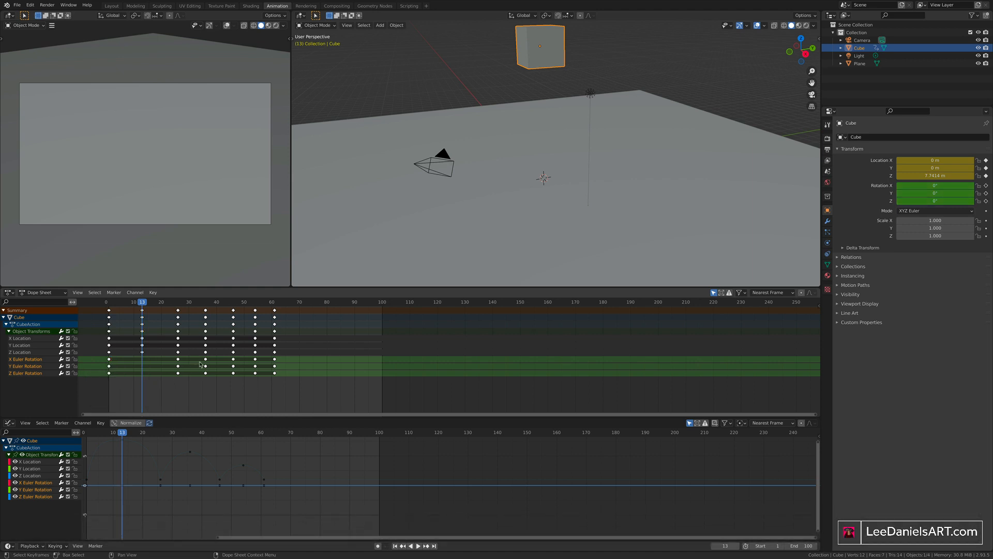
left_click(205, 302)
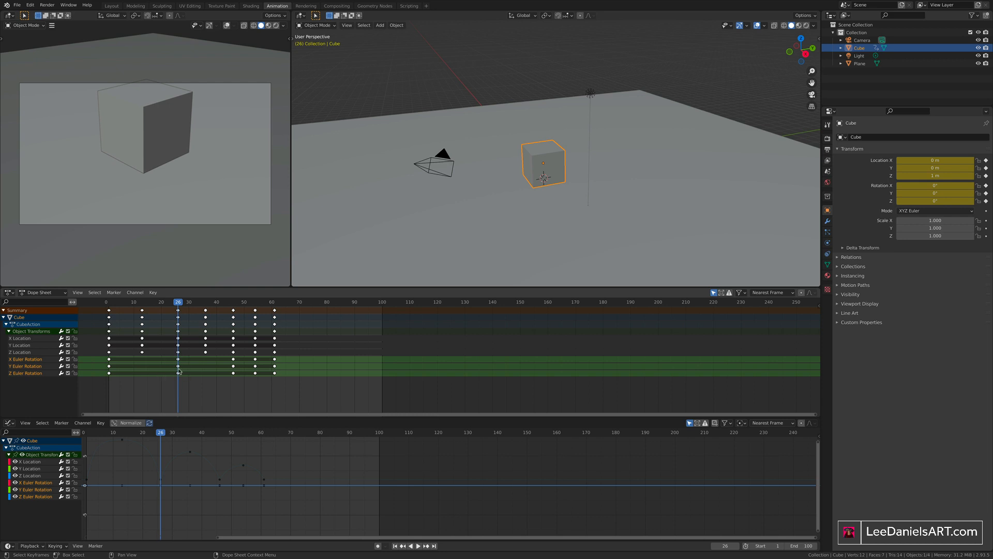
mouse_move(172, 364)
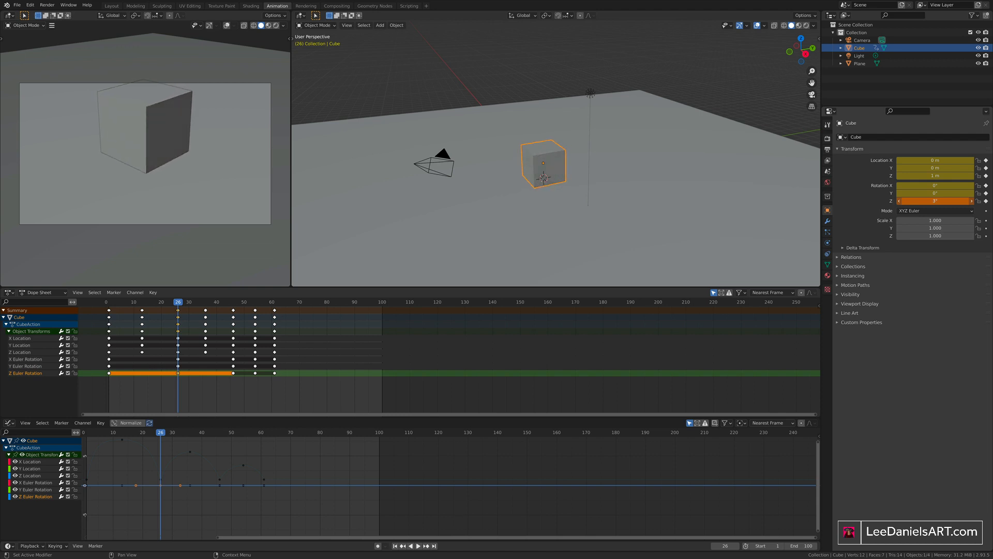
Set the cube's Z rotation to 180° at frame 26 and keyframe it.
left_click_drag(918, 200, 957, 201)
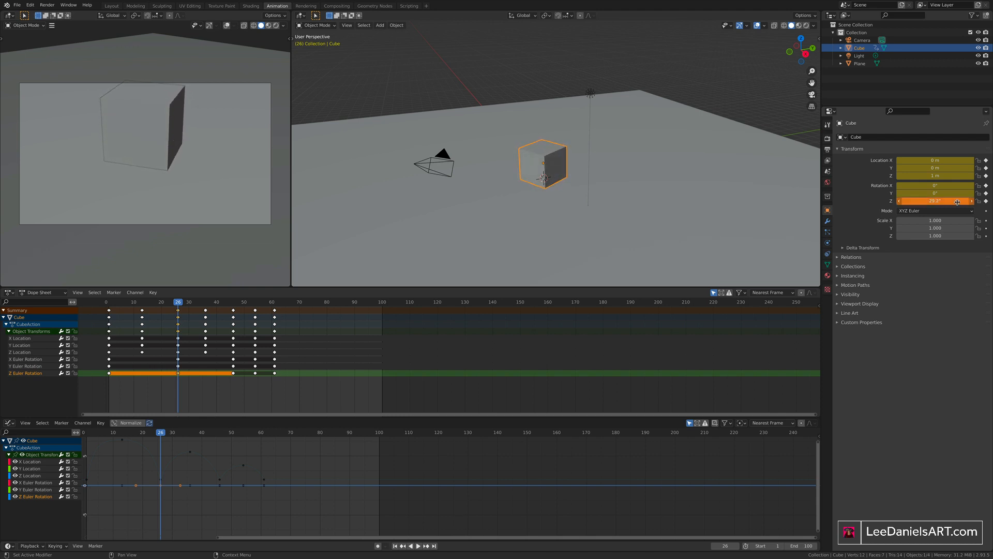
double_click(934, 201)
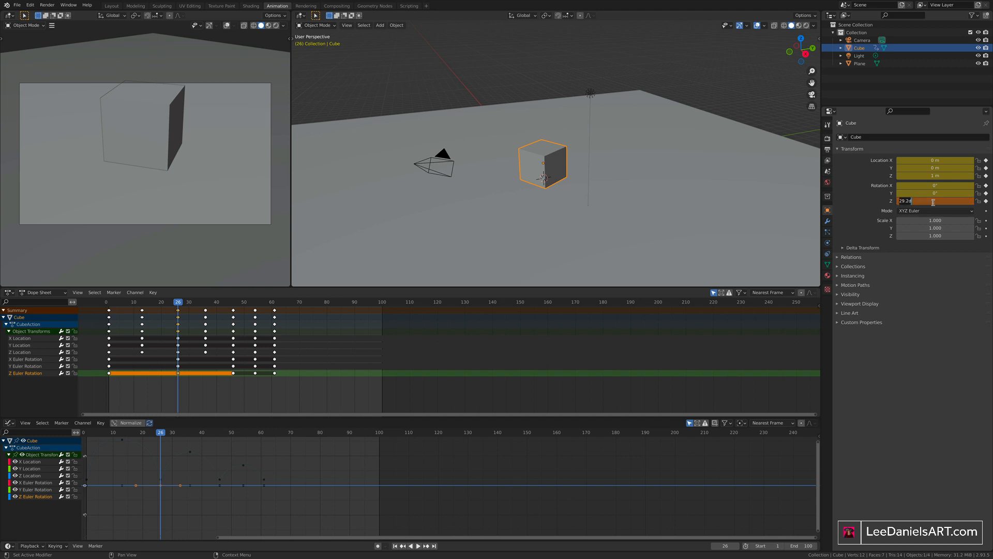
type("180°")
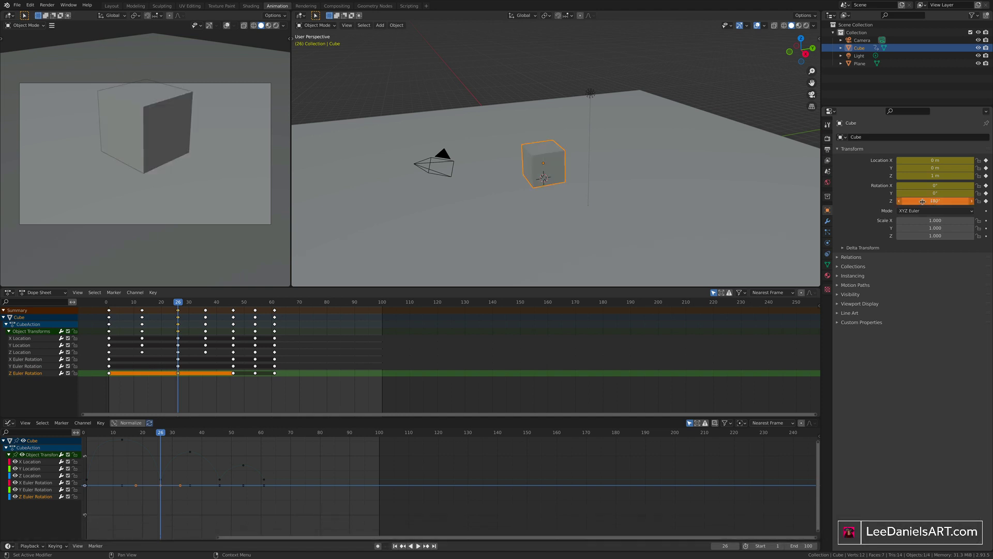
mouse_move(932, 200)
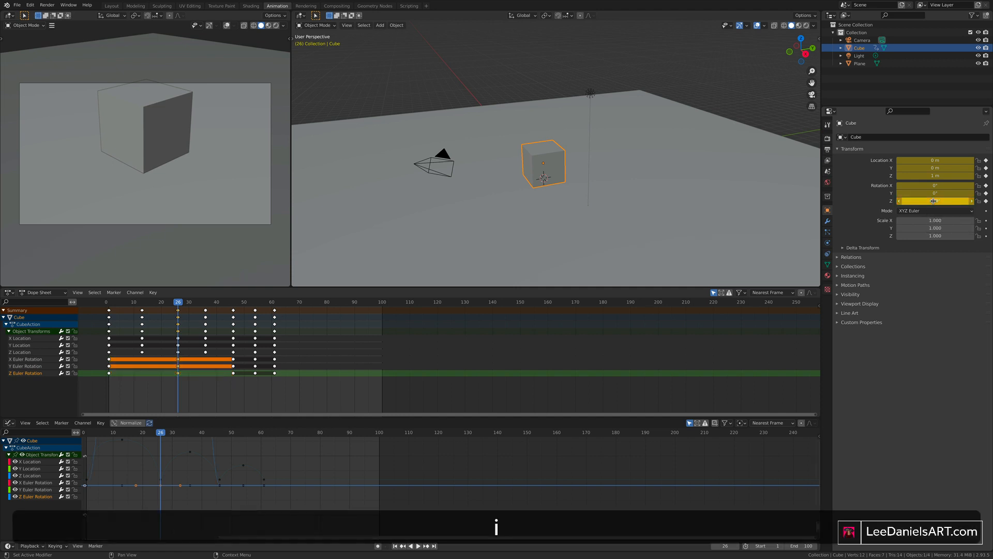
type("180")
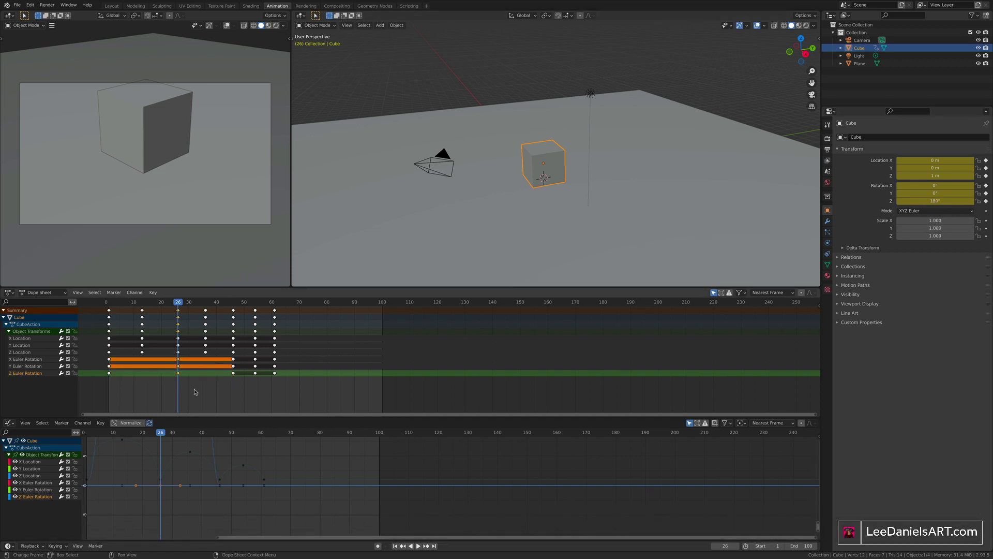
Play and scrub frames 1, 26 and 40 to check the spin, ending back at frame 1.
left_click(109, 301)
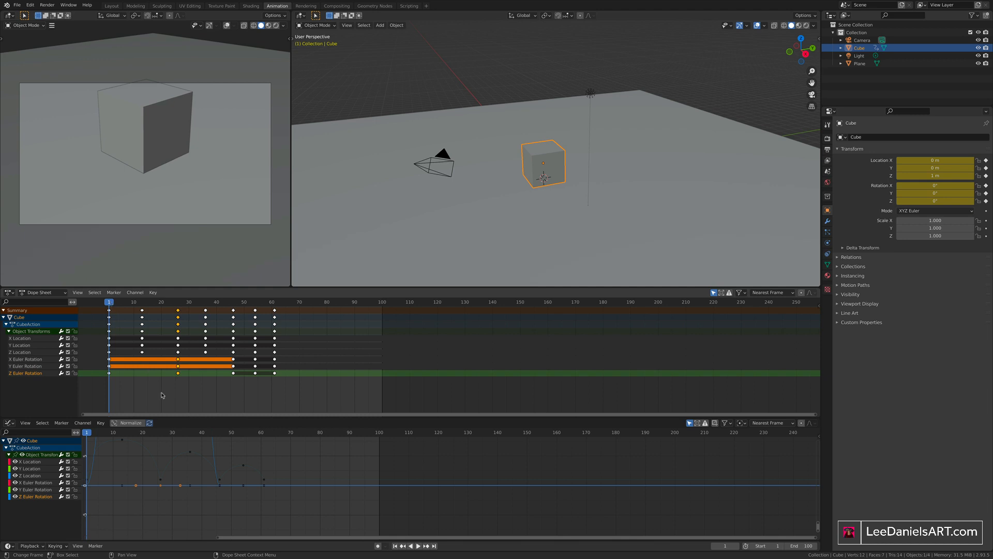
left_click(417, 545)
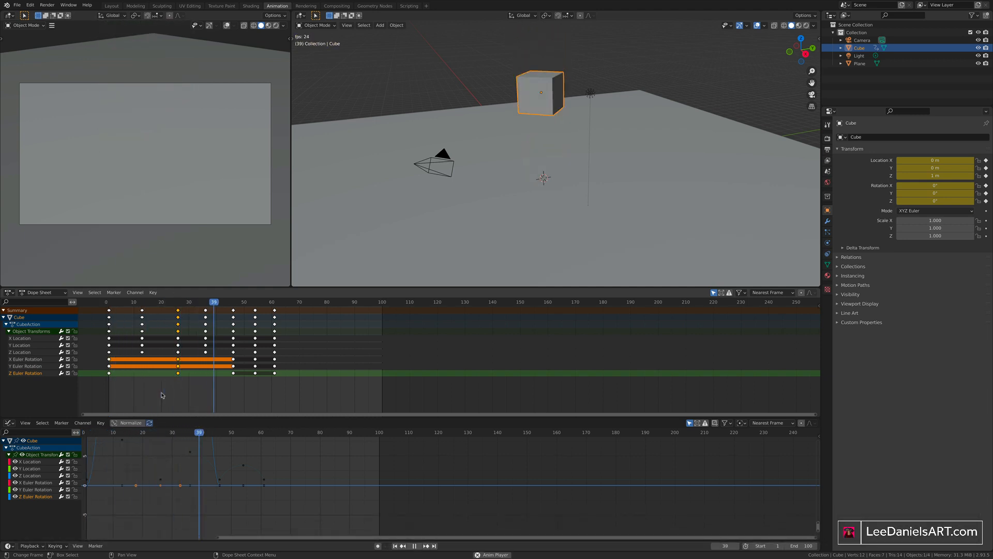
left_click(125, 302)
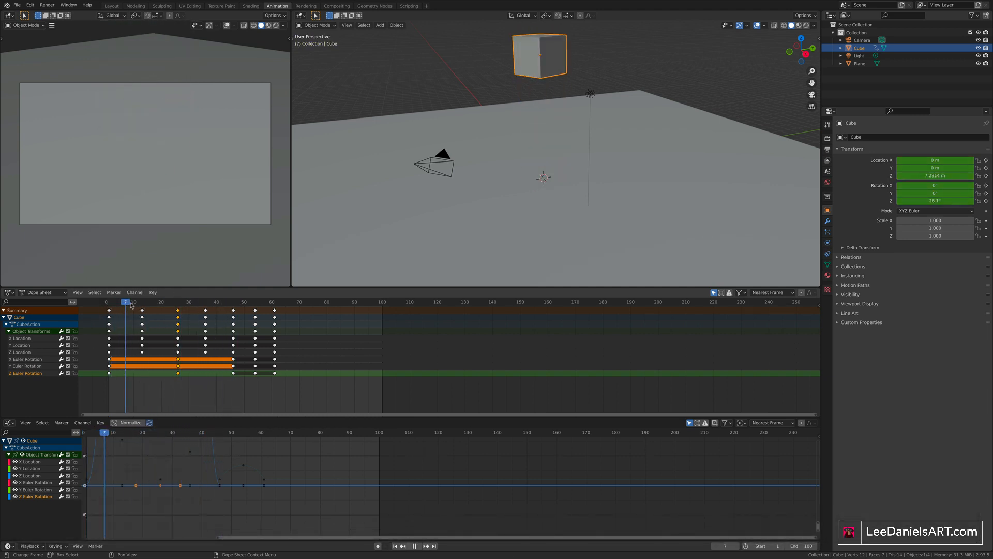
left_click(178, 302)
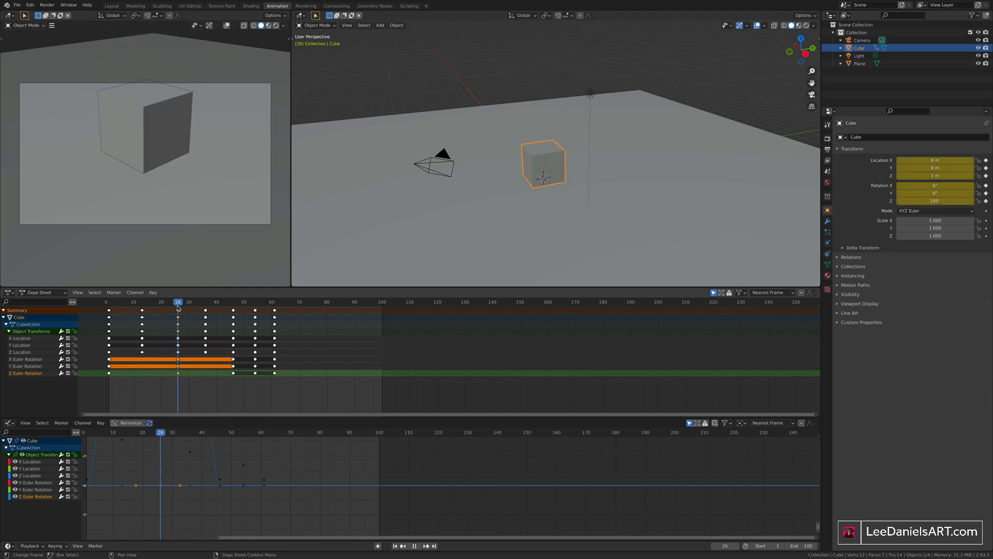
left_click(216, 302)
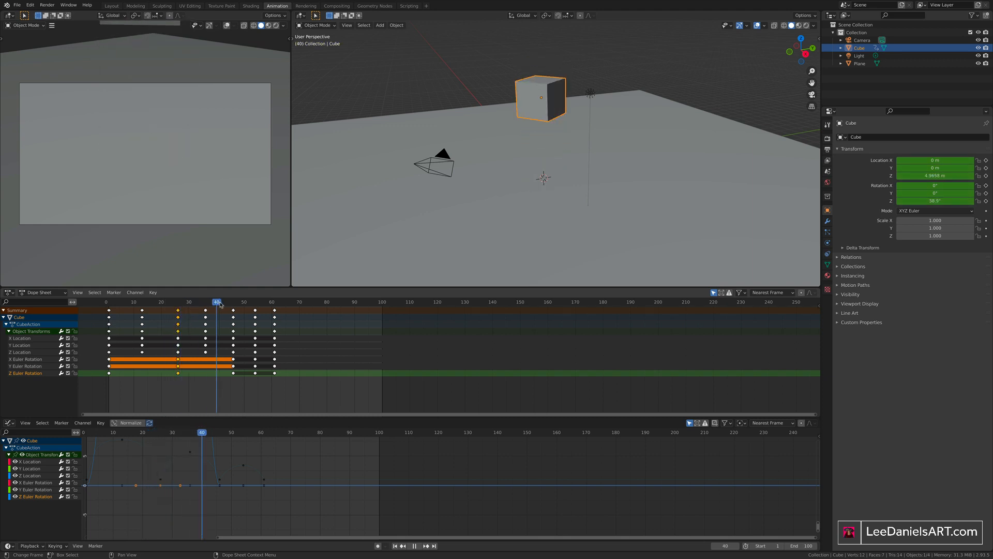
left_click(109, 302)
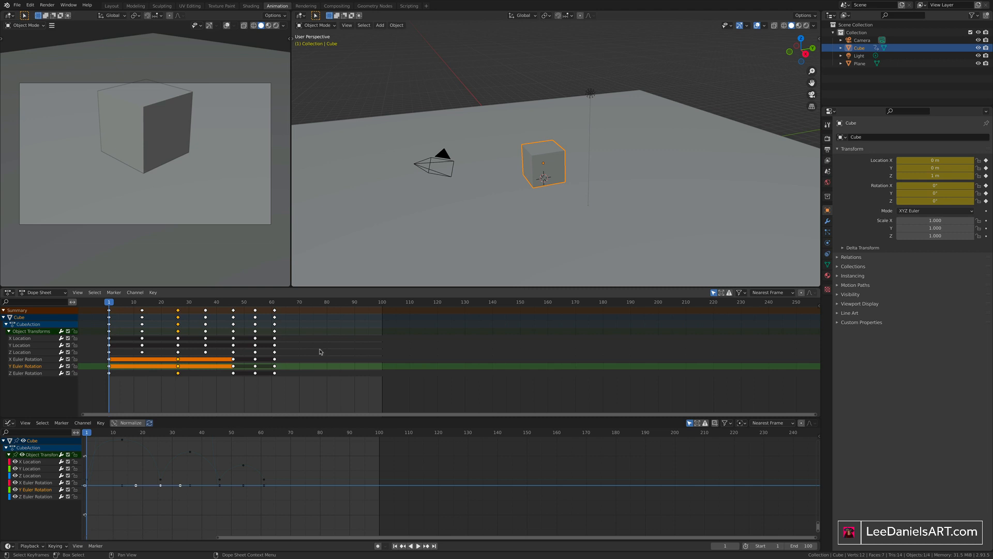
Set the cube's Y rotation to 90° at frame 26 alongside the 180° Z turn.
left_click(416, 545)
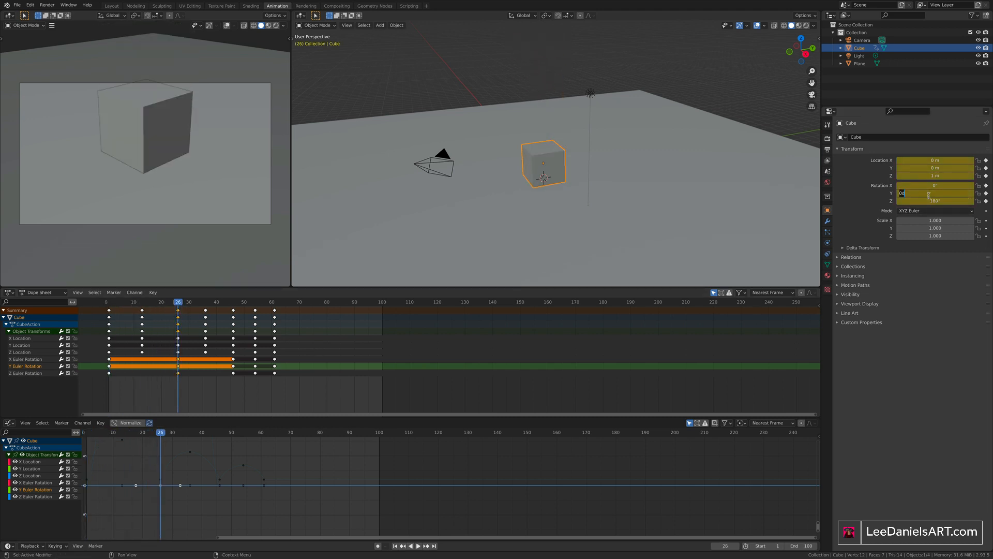
type("90")
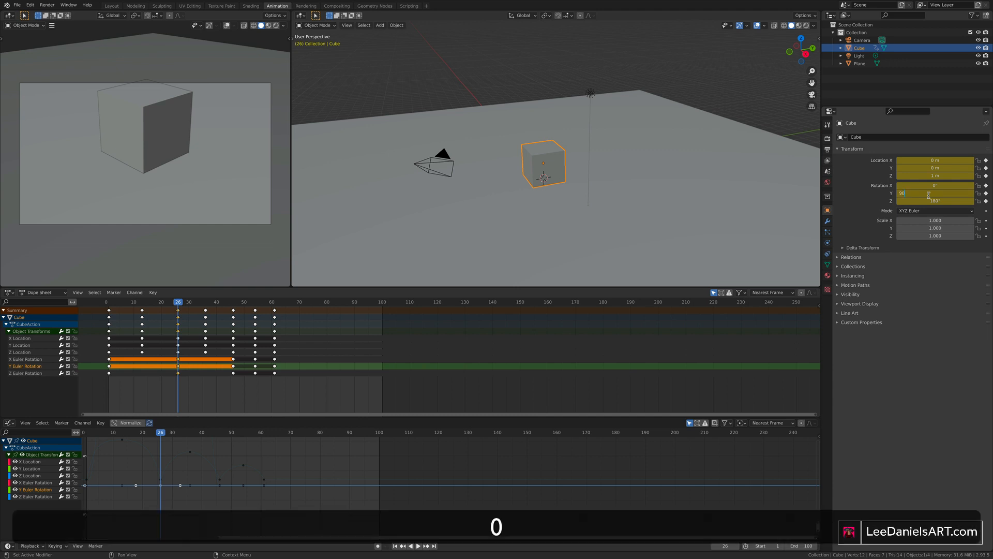
left_click(934, 193)
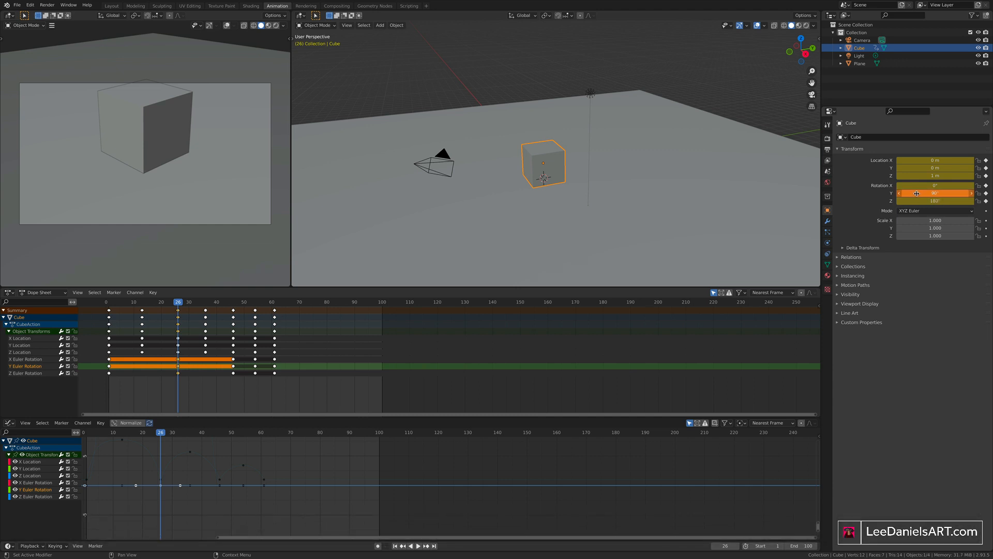
mouse_move(917, 193)
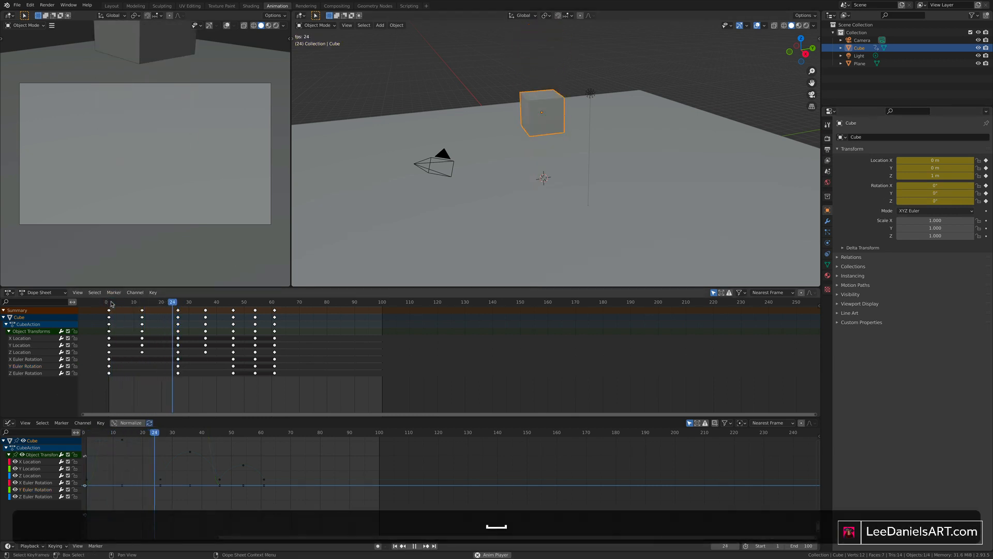
Key the cube's rotation at frame 61, return to frame 1 and replay the tumbling bounce.
left_click(233, 301)
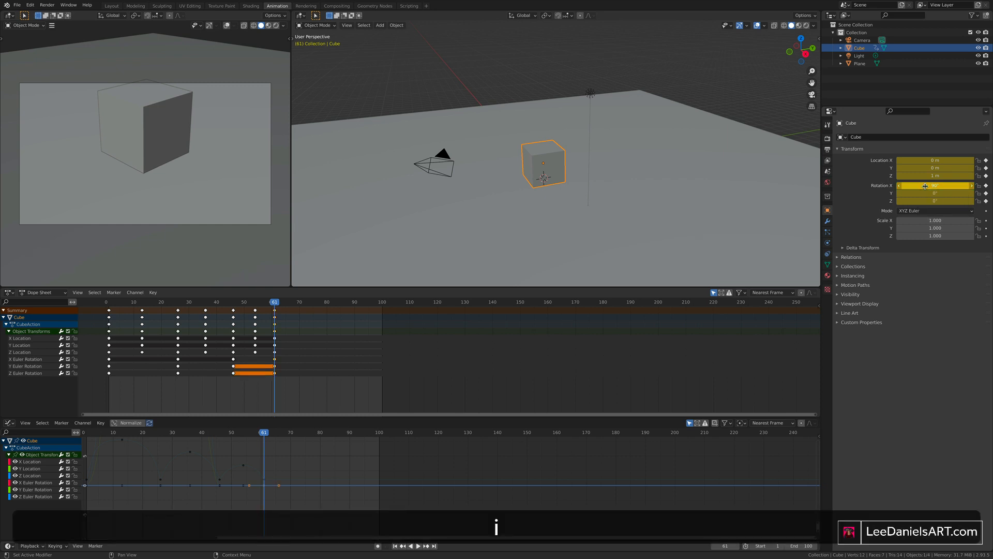
left_click(109, 302)
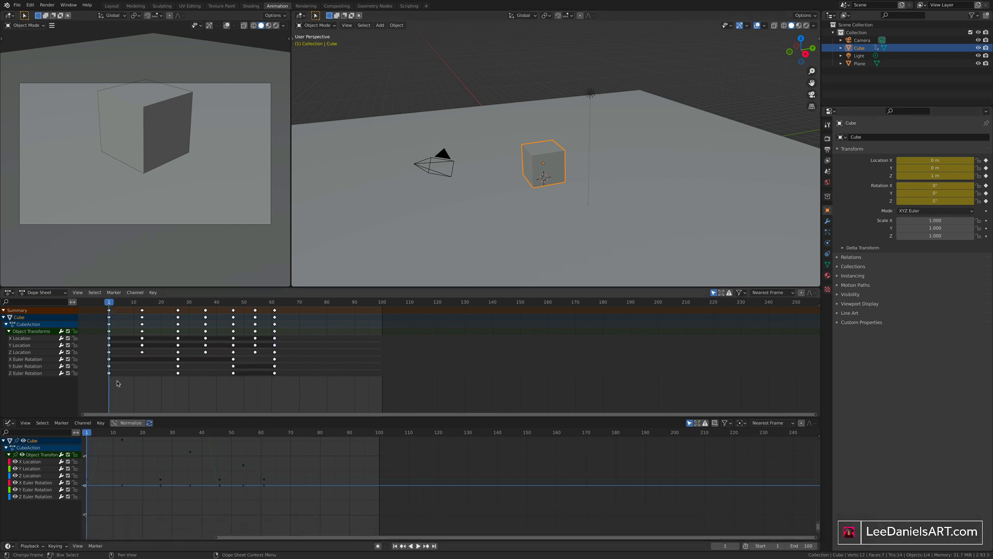
left_click(419, 544)
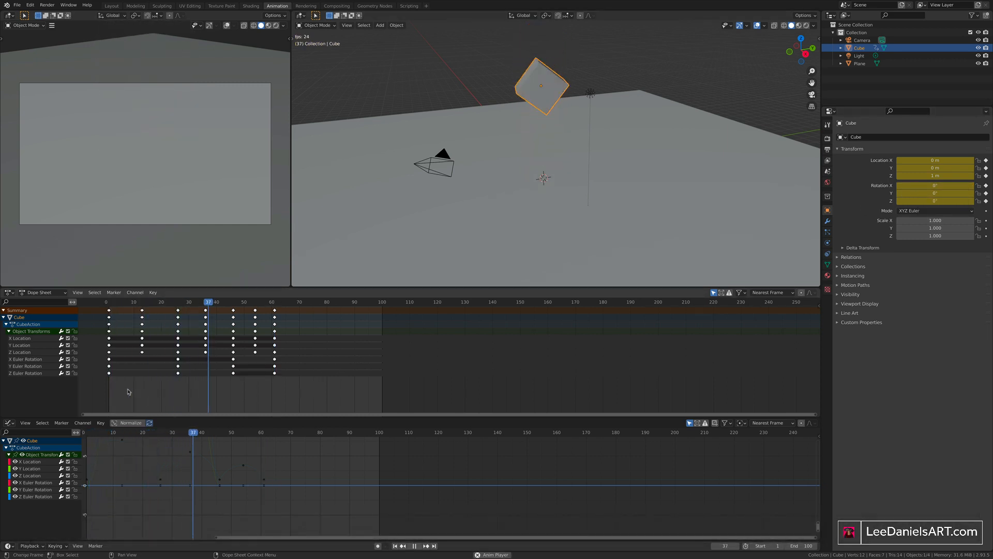